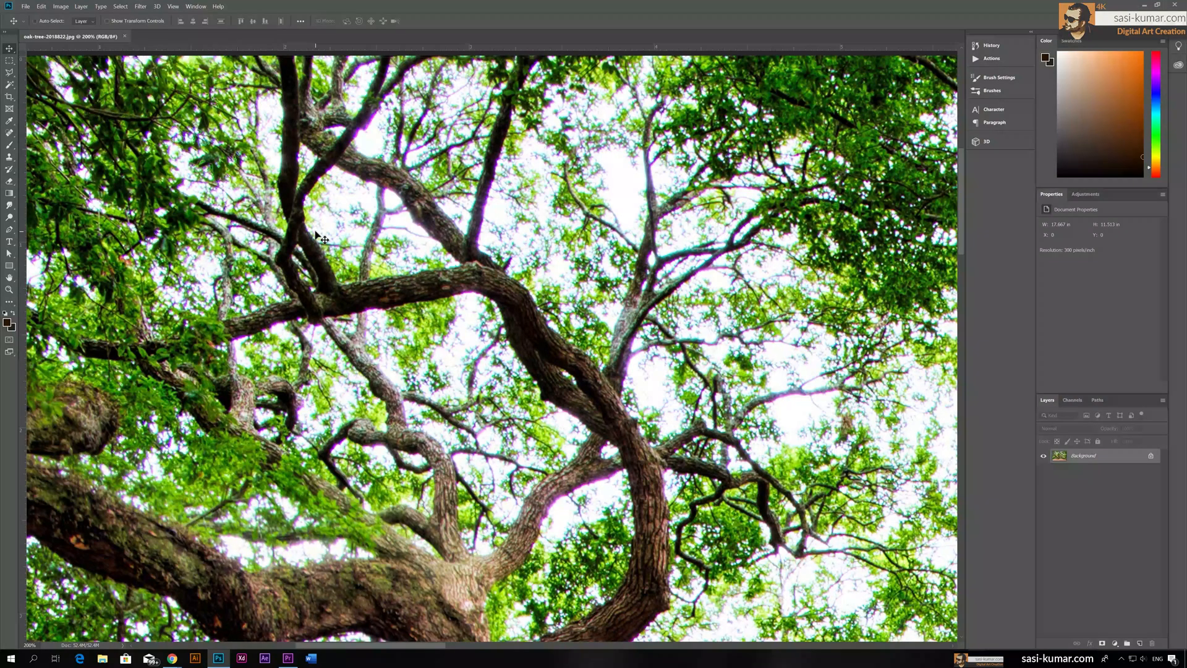
mouse_move(361, 156)
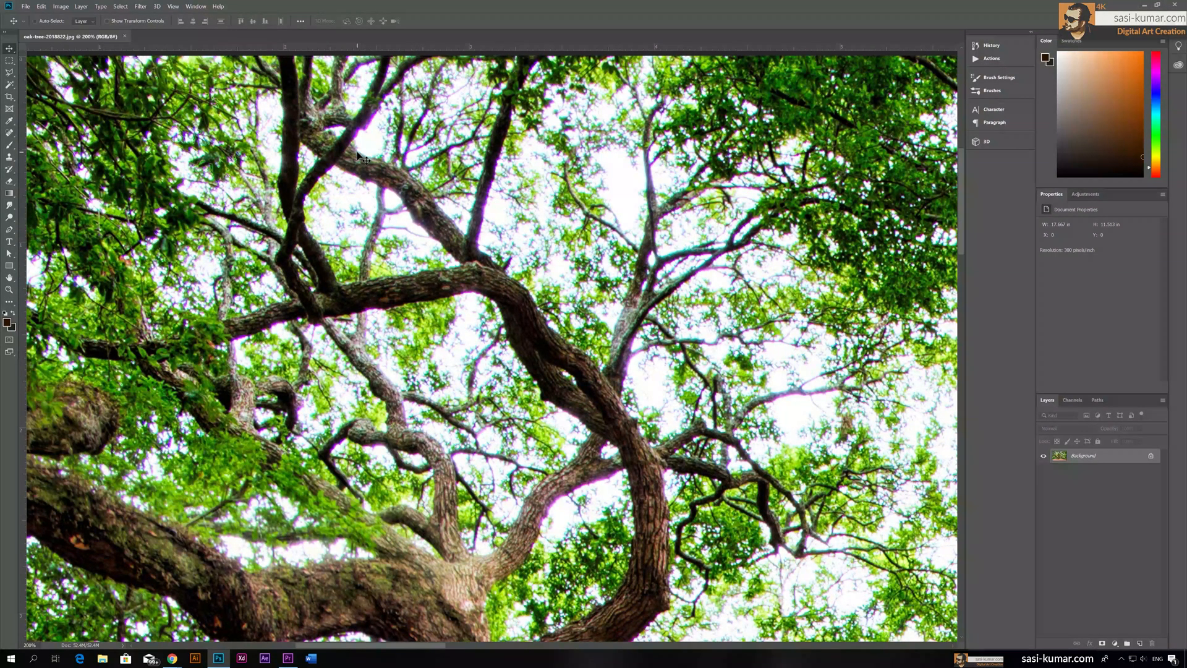
mouse_move(472, 227)
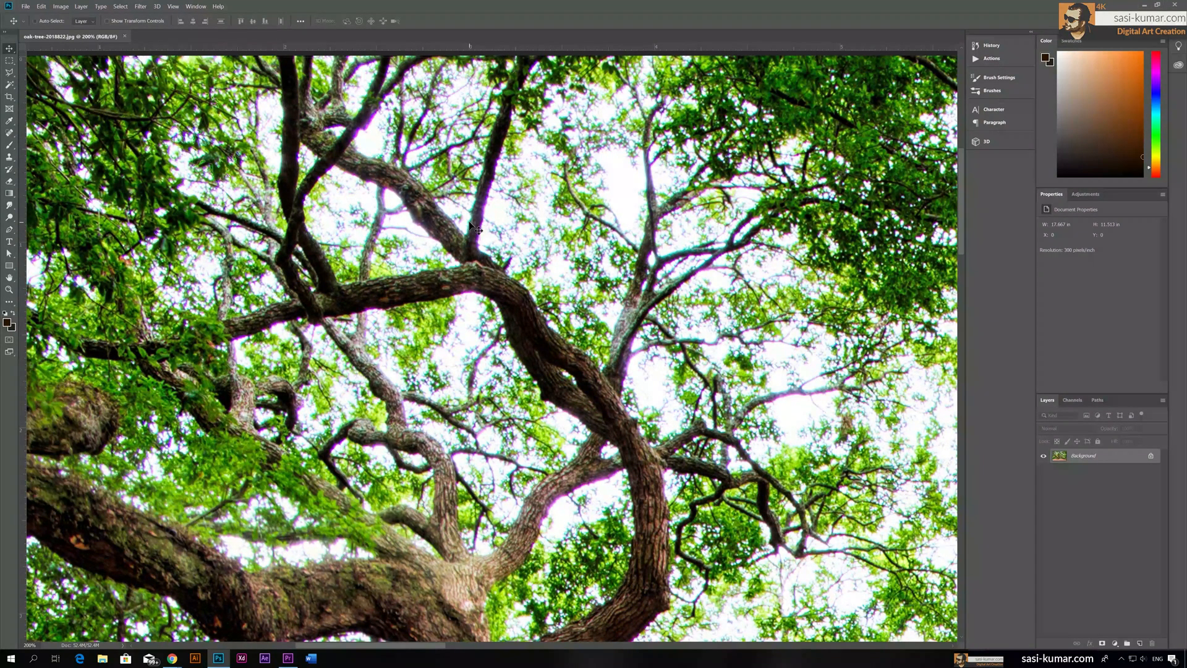
mouse_move(350, 252)
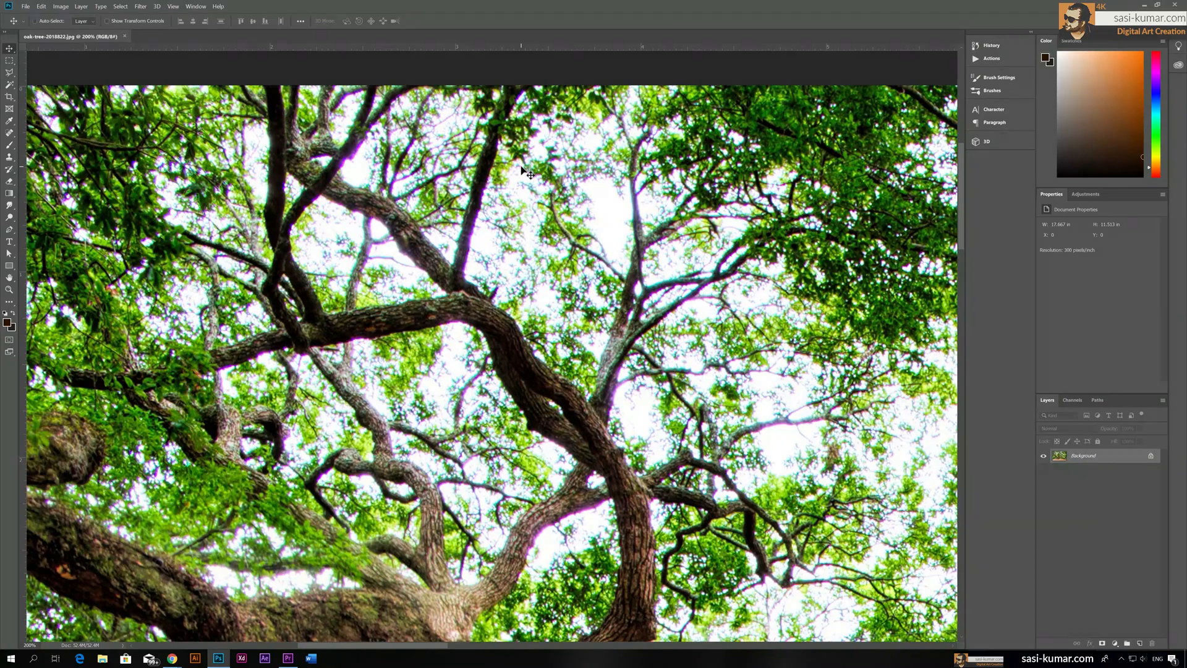
mouse_move(496, 189)
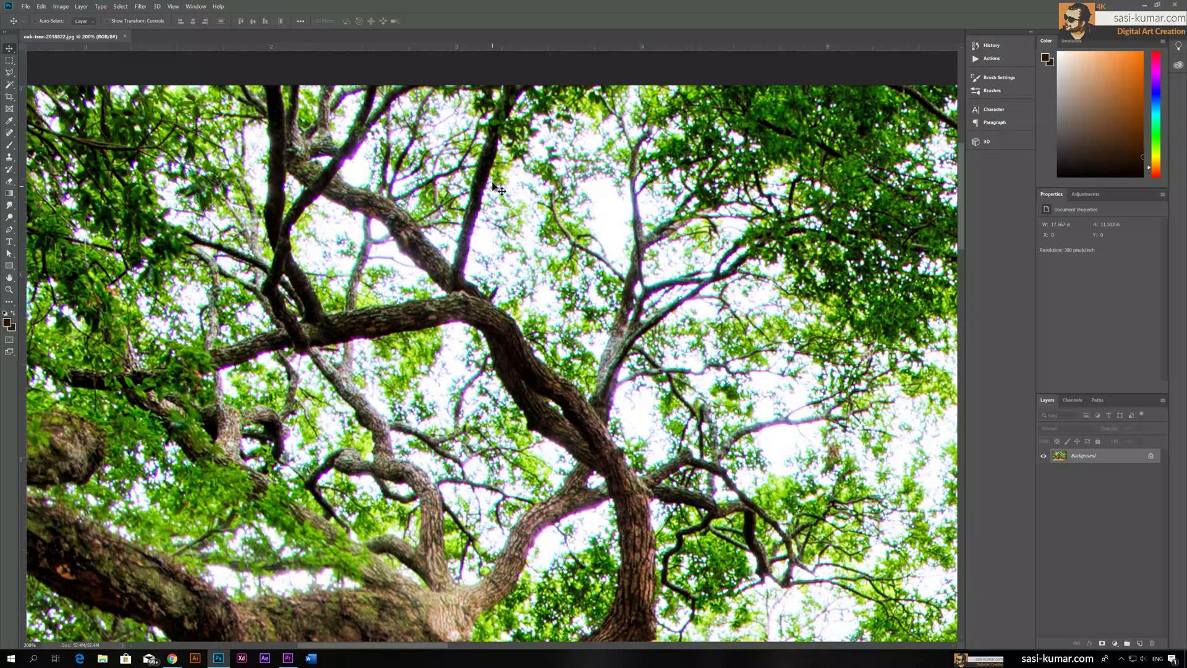
mouse_move(295, 222)
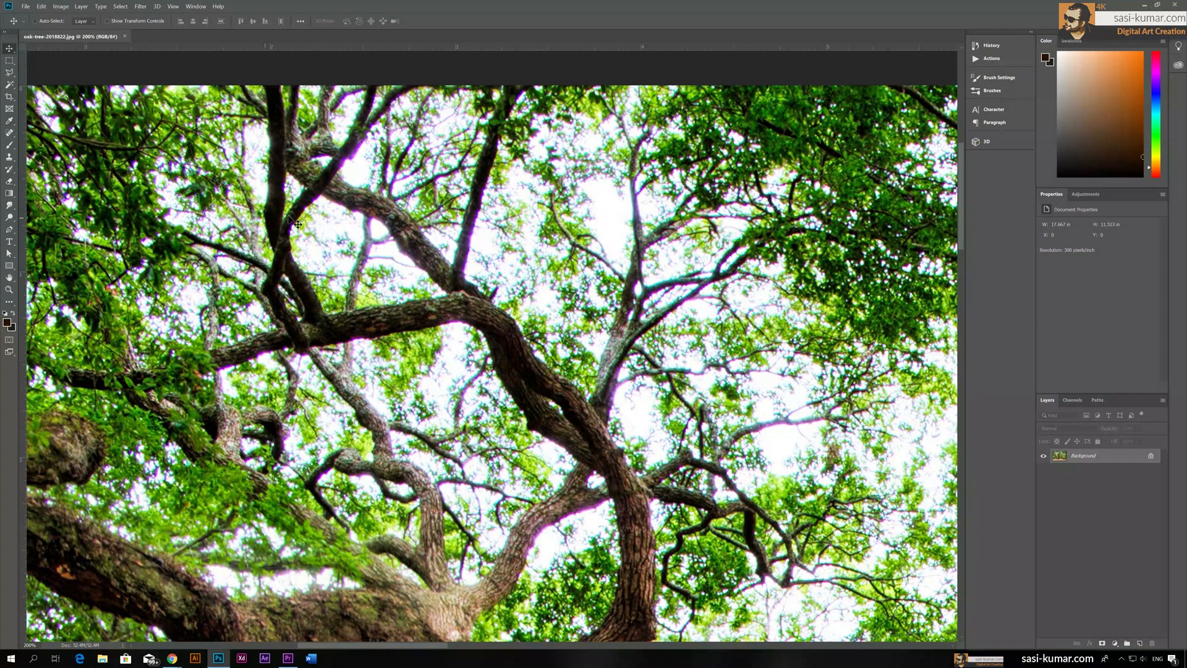
mouse_move(435, 205)
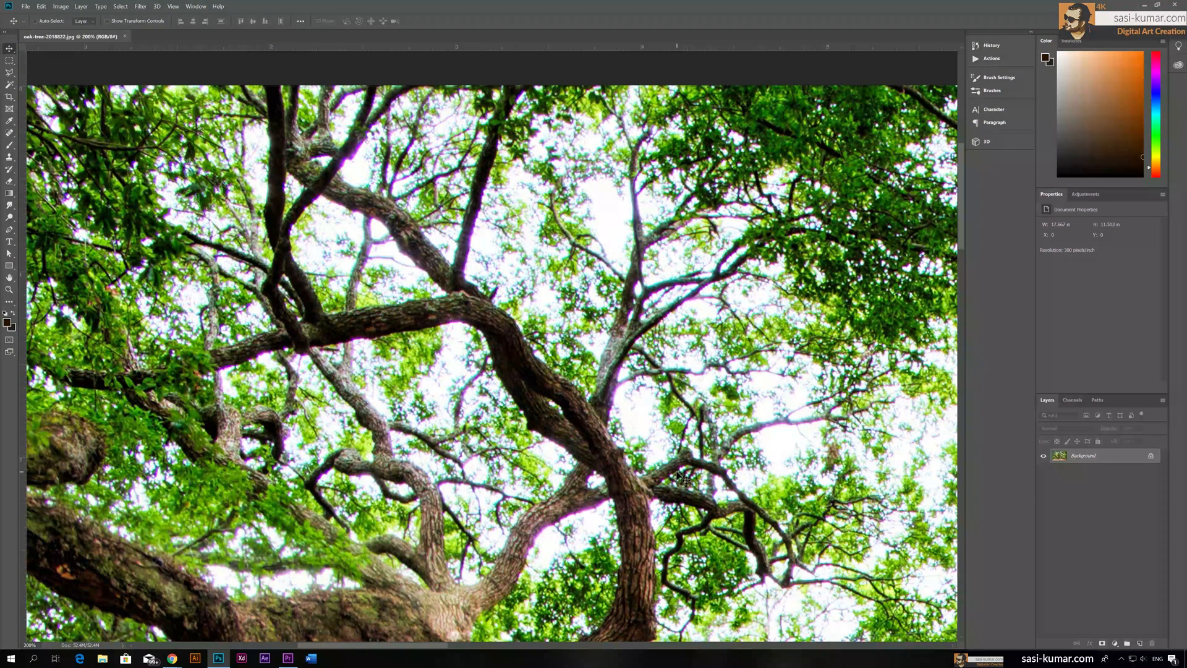
mouse_move(1135, 460)
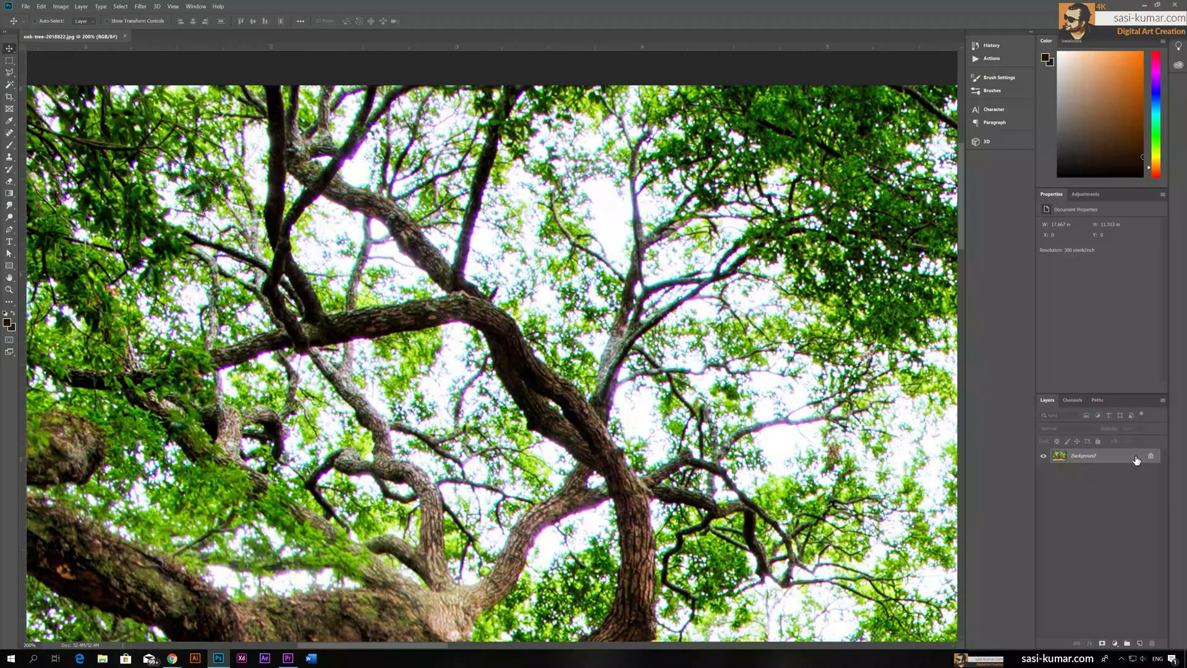
Step: Open the Filter menu to reach the Camera Raw Filter for the oak photo
click(141, 7)
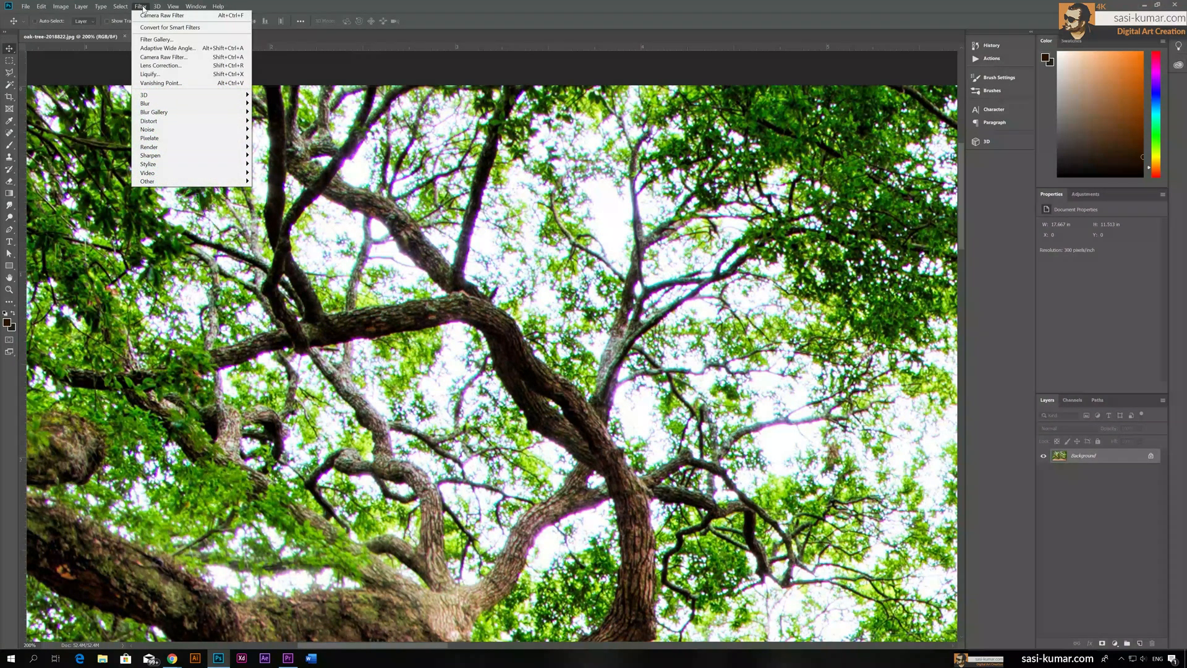
mouse_move(163, 57)
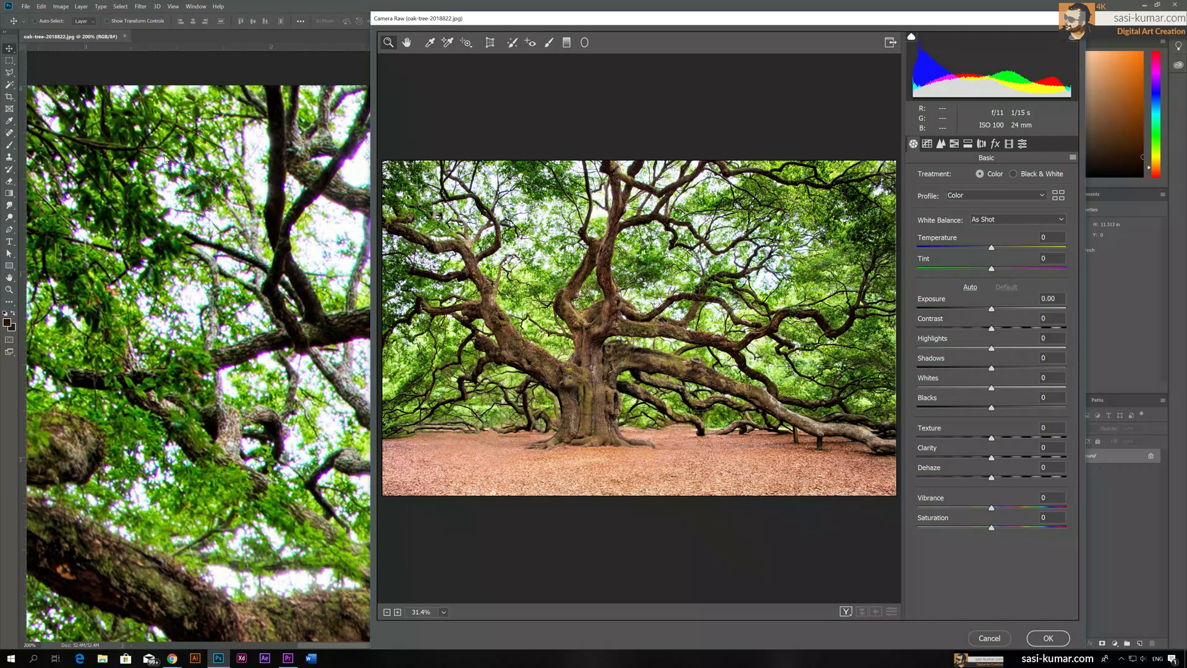
mouse_move(462, 189)
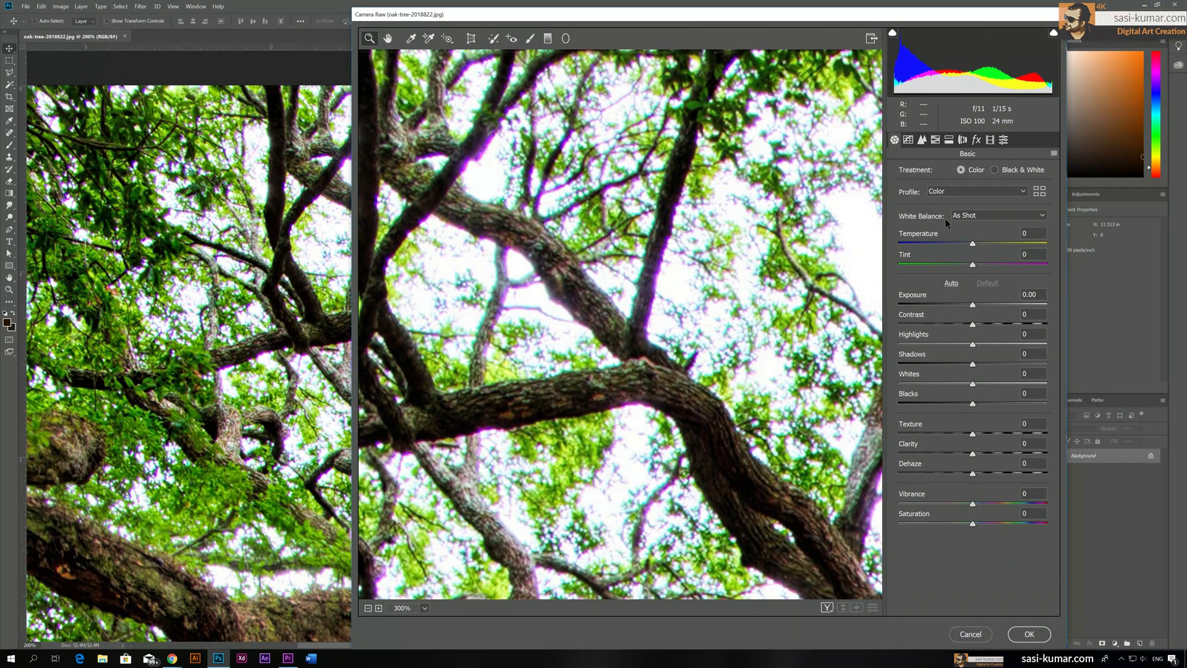
mouse_move(963, 139)
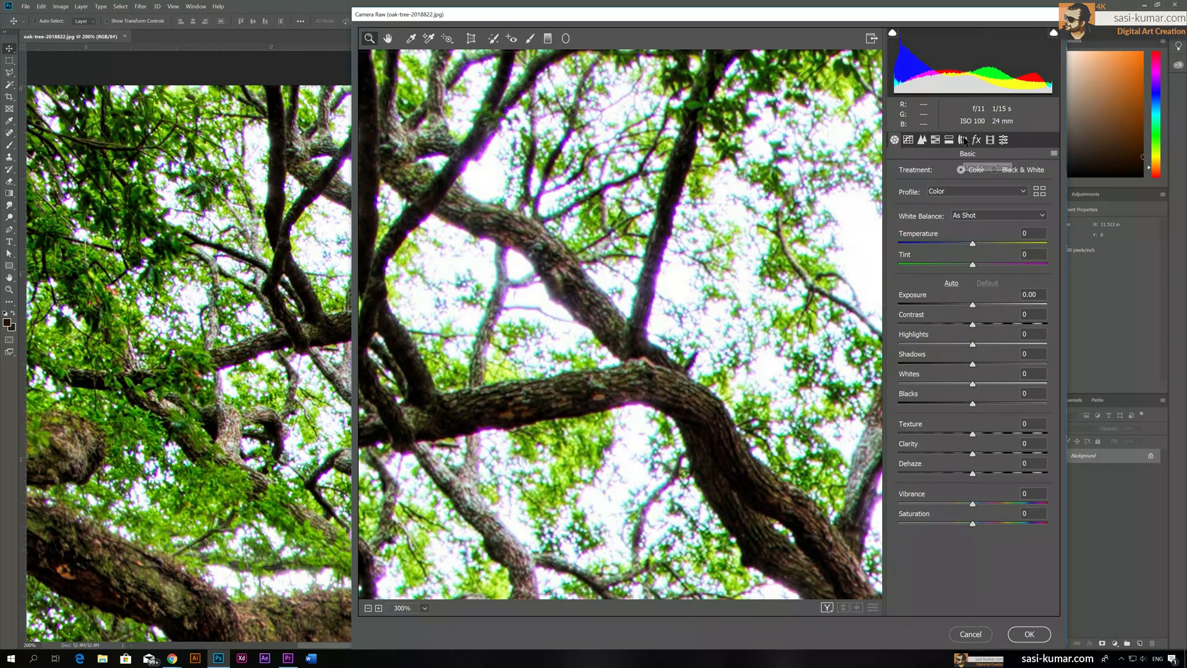
mouse_move(963, 139)
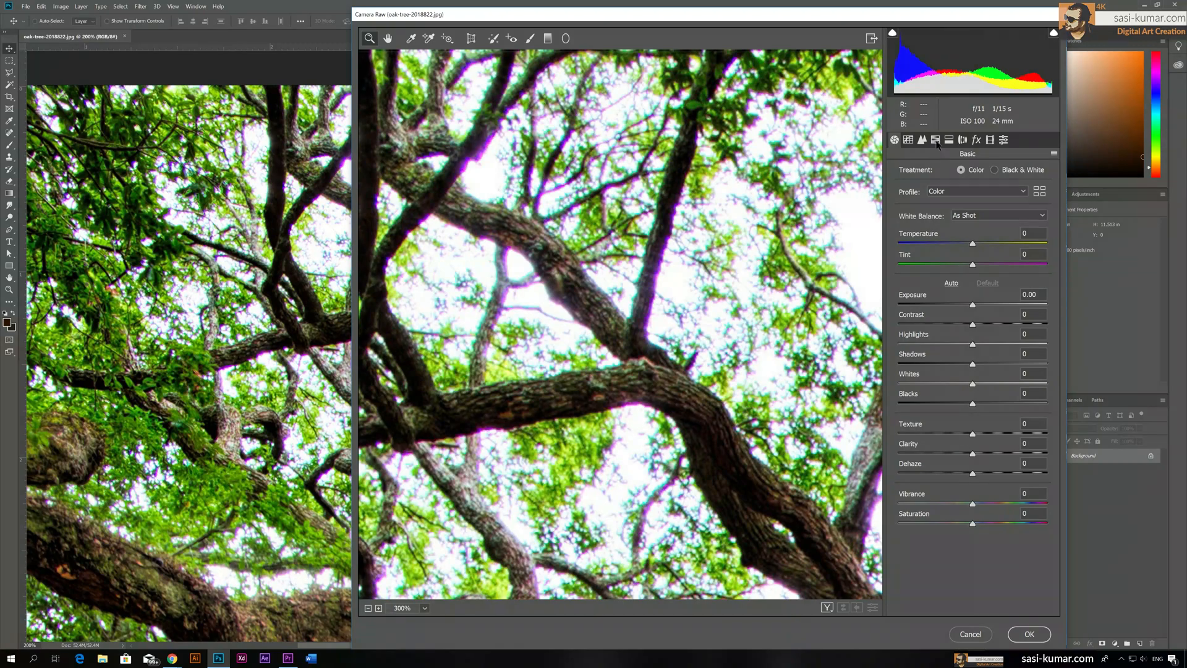
mouse_move(962, 139)
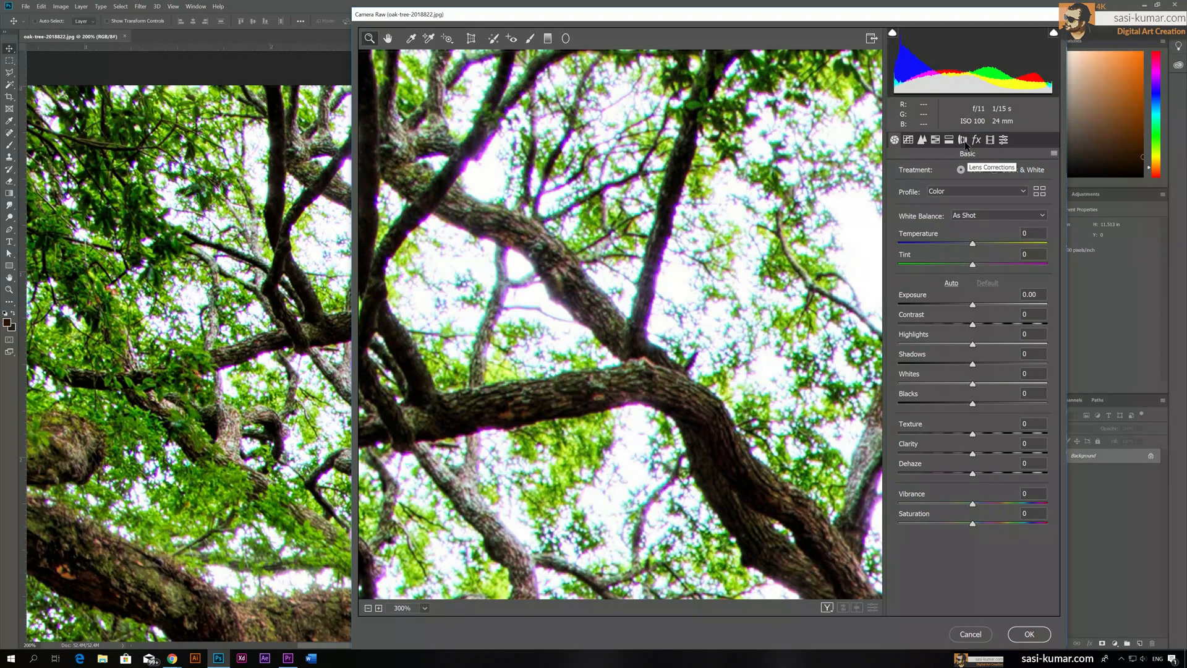
Step: Switch Camera Raw to the Lens Corrections panel with its defringe sliders
click(961, 139)
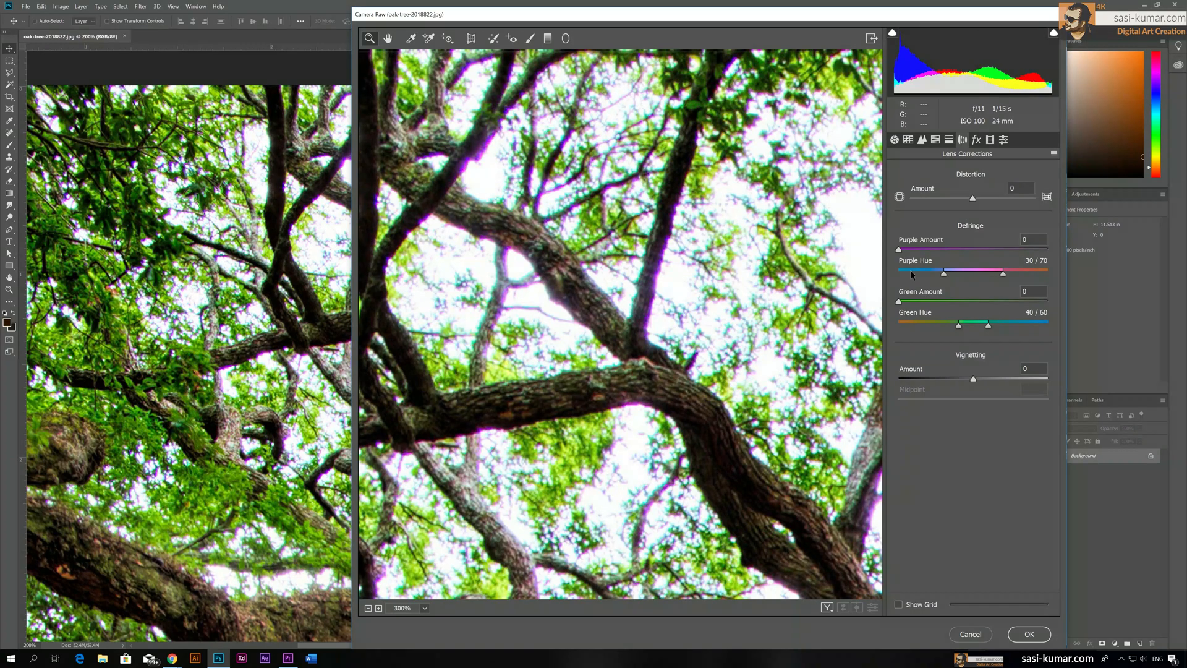
mouse_move(984, 235)
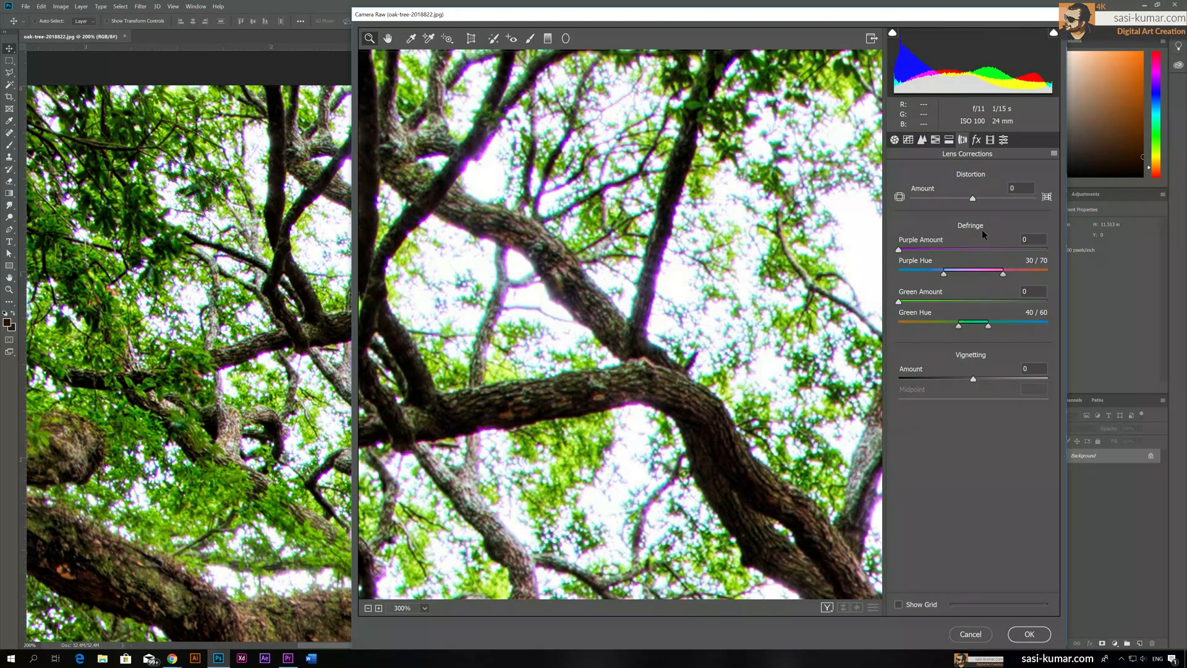
mouse_move(925, 301)
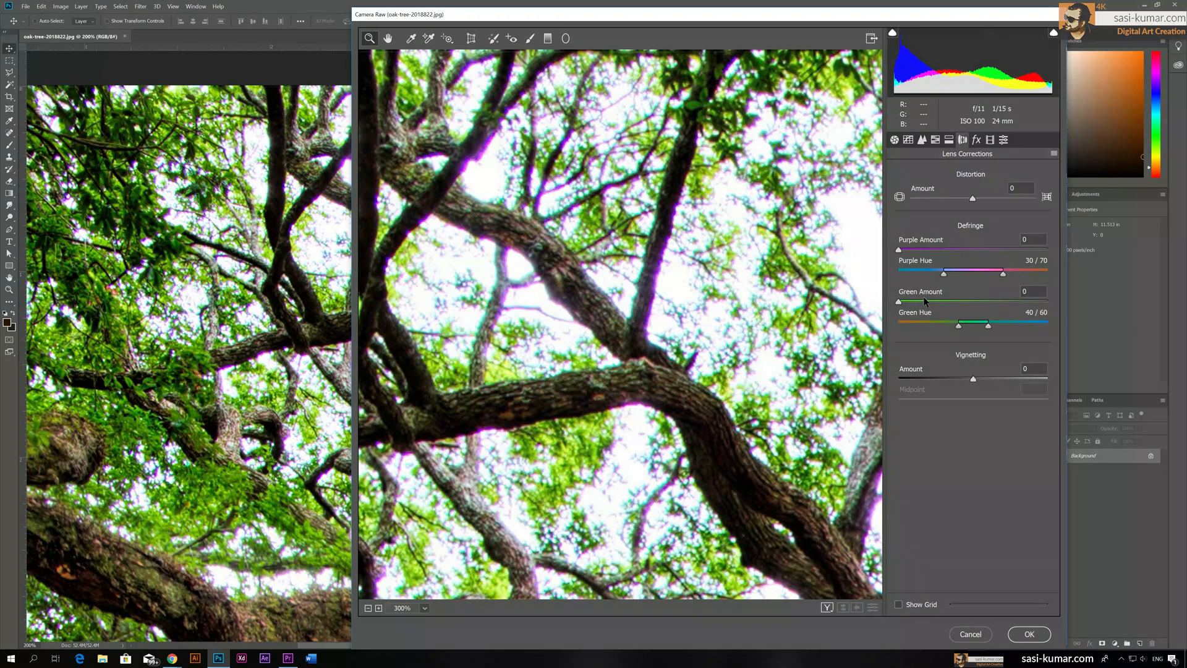
mouse_move(1003, 270)
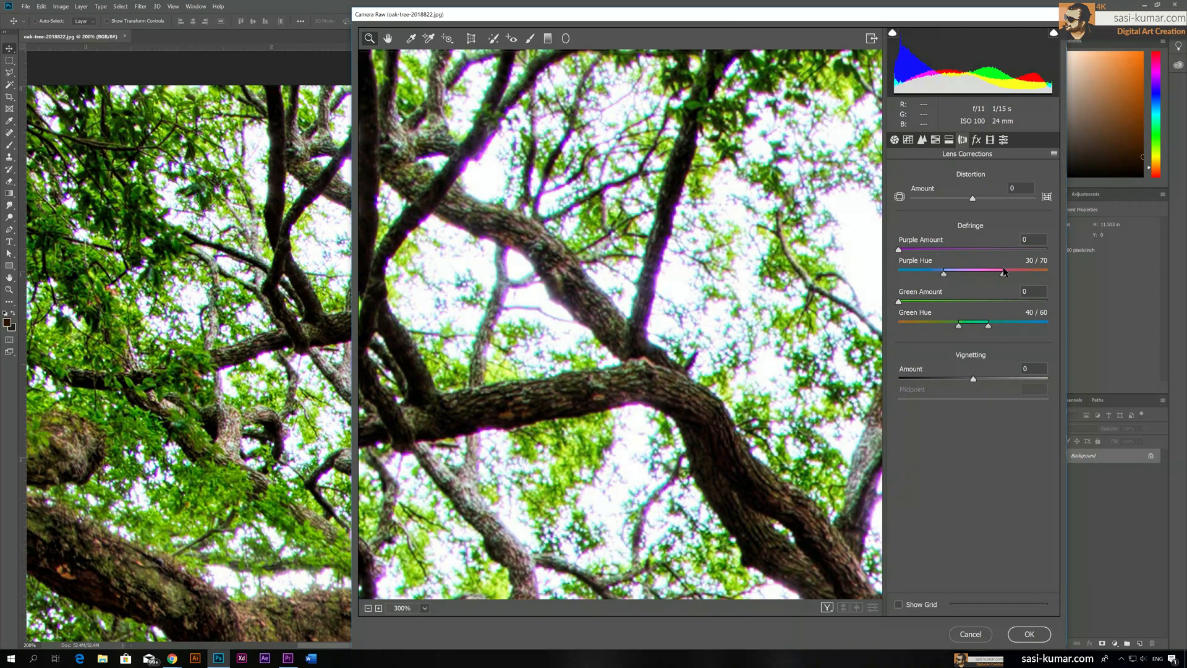
mouse_move(513, 306)
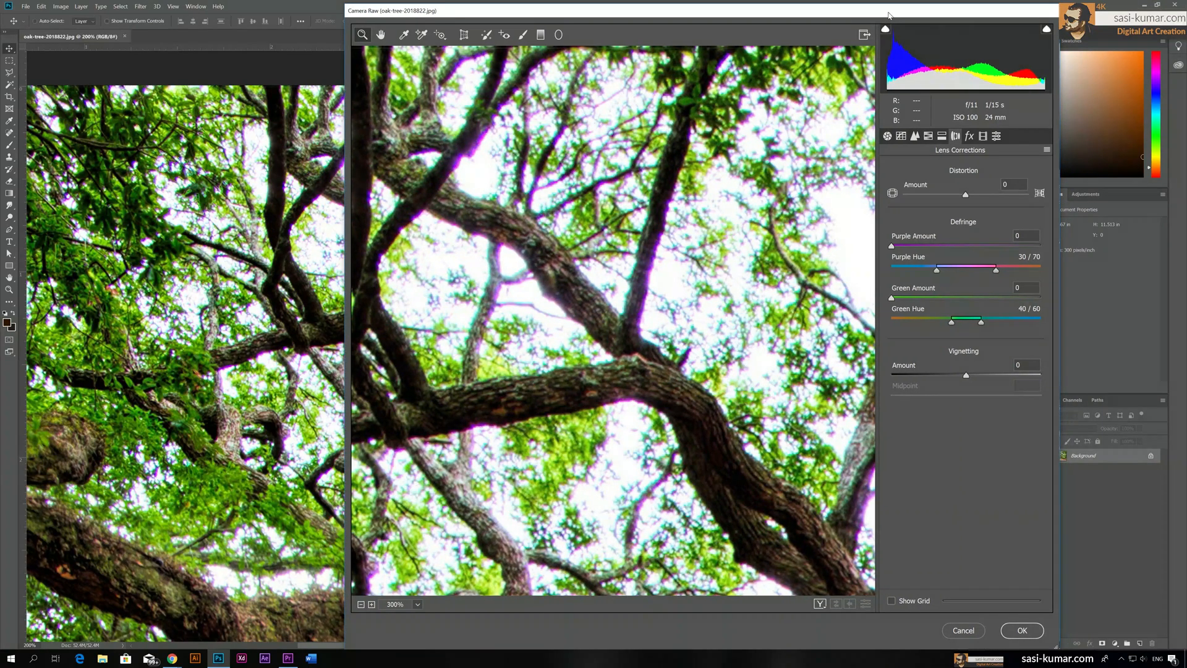
mouse_move(539, 199)
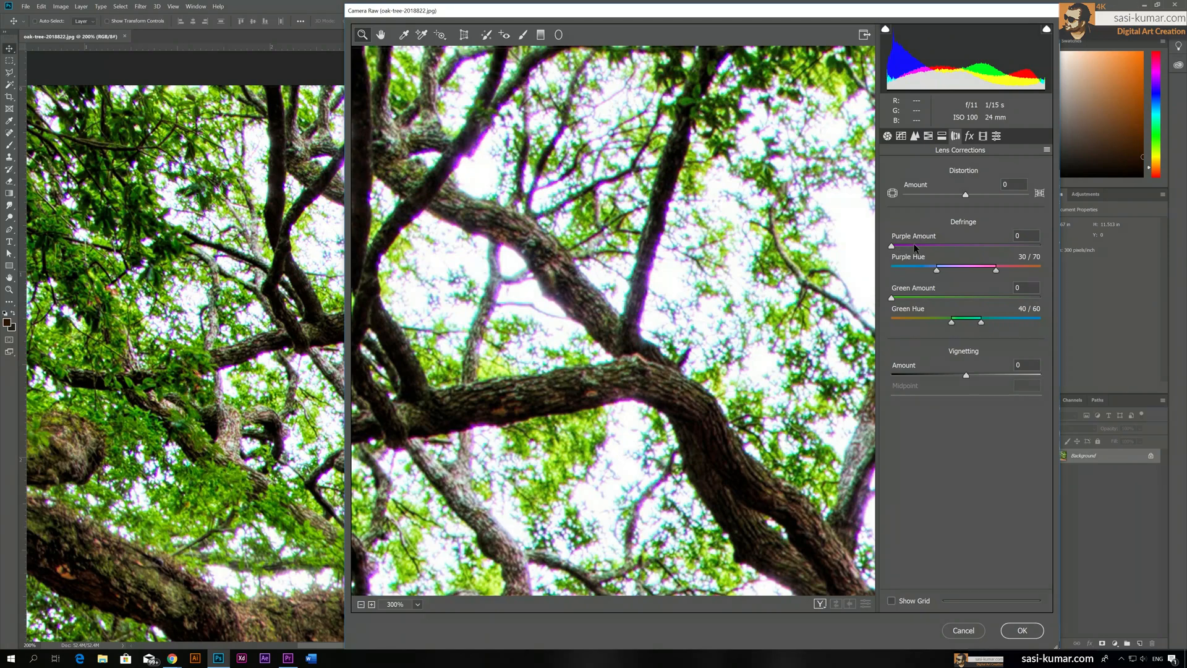
mouse_move(953, 233)
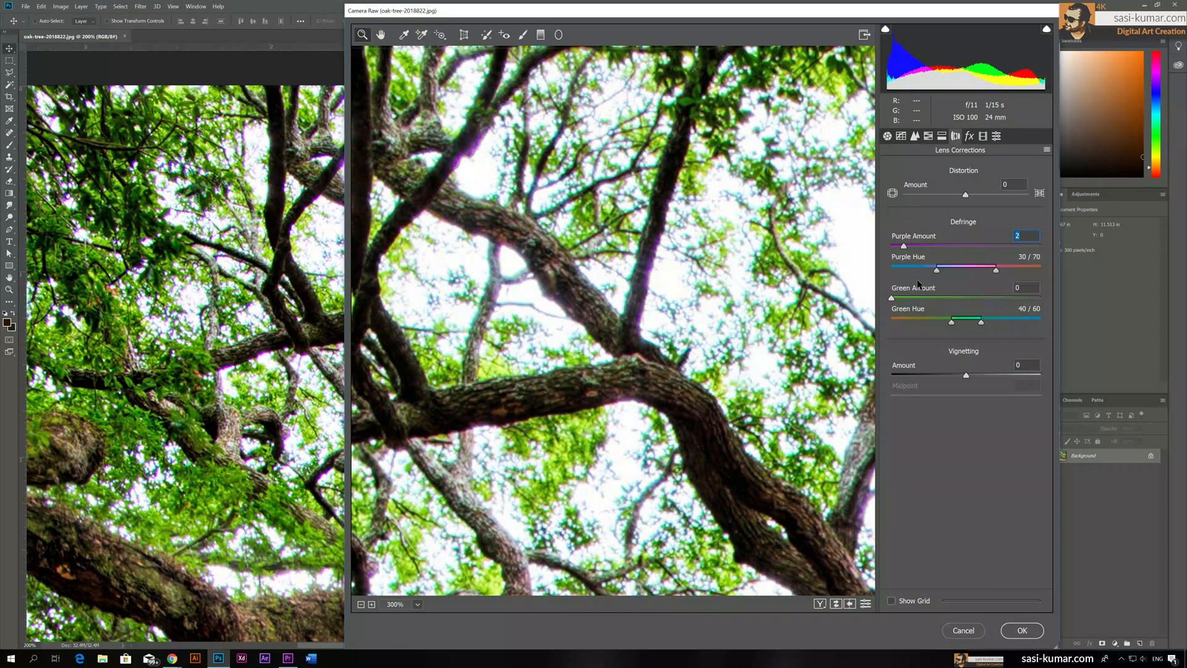
mouse_move(981, 254)
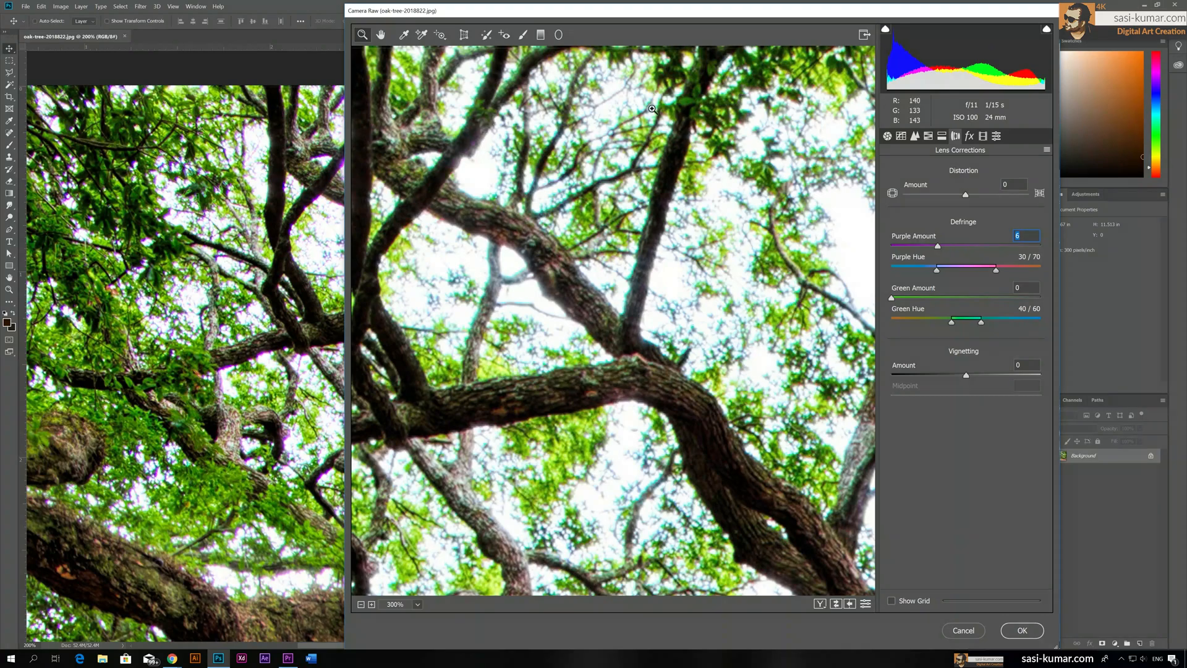
mouse_move(476, 149)
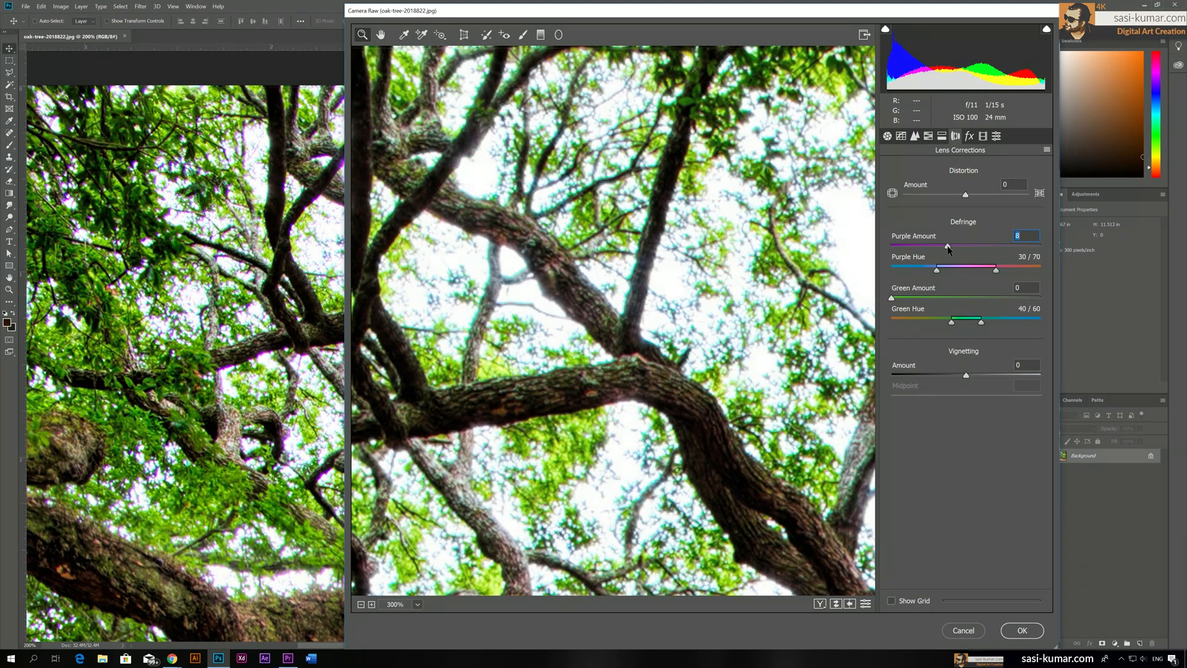
mouse_move(893, 265)
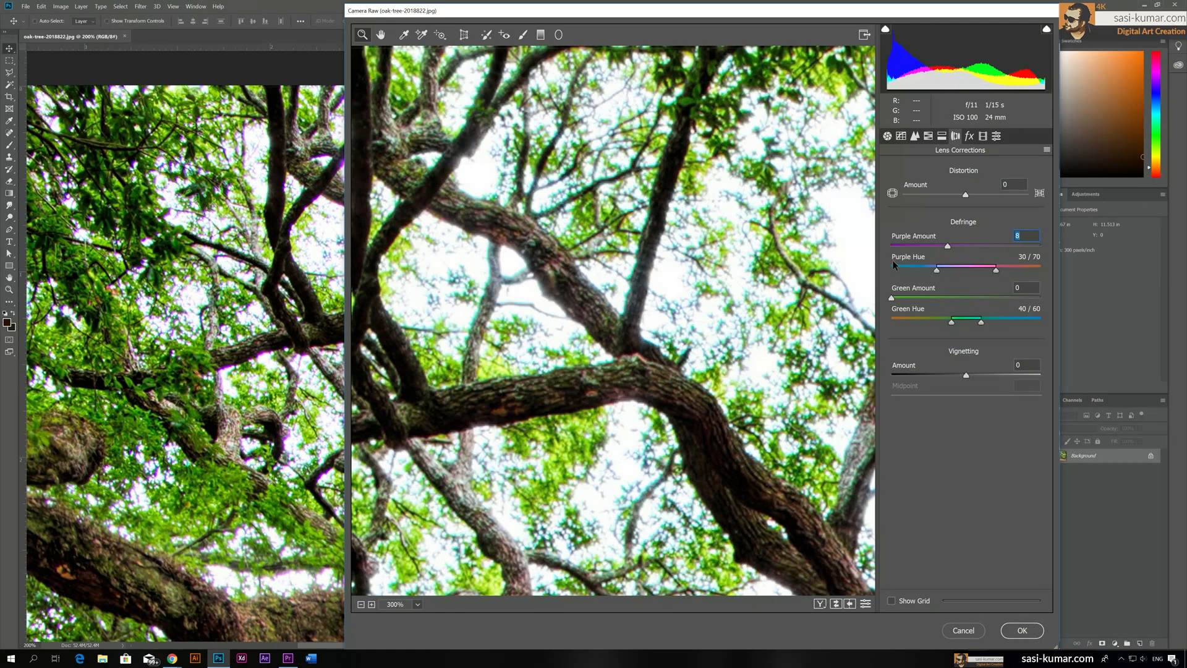
mouse_move(952, 274)
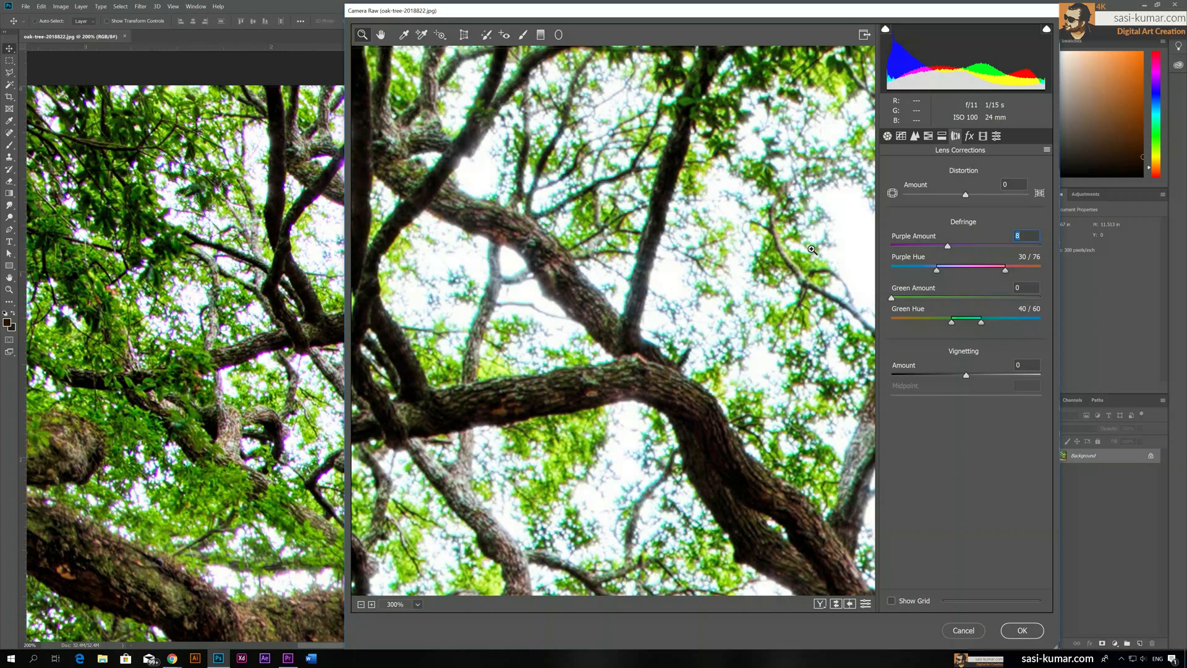
mouse_move(616, 259)
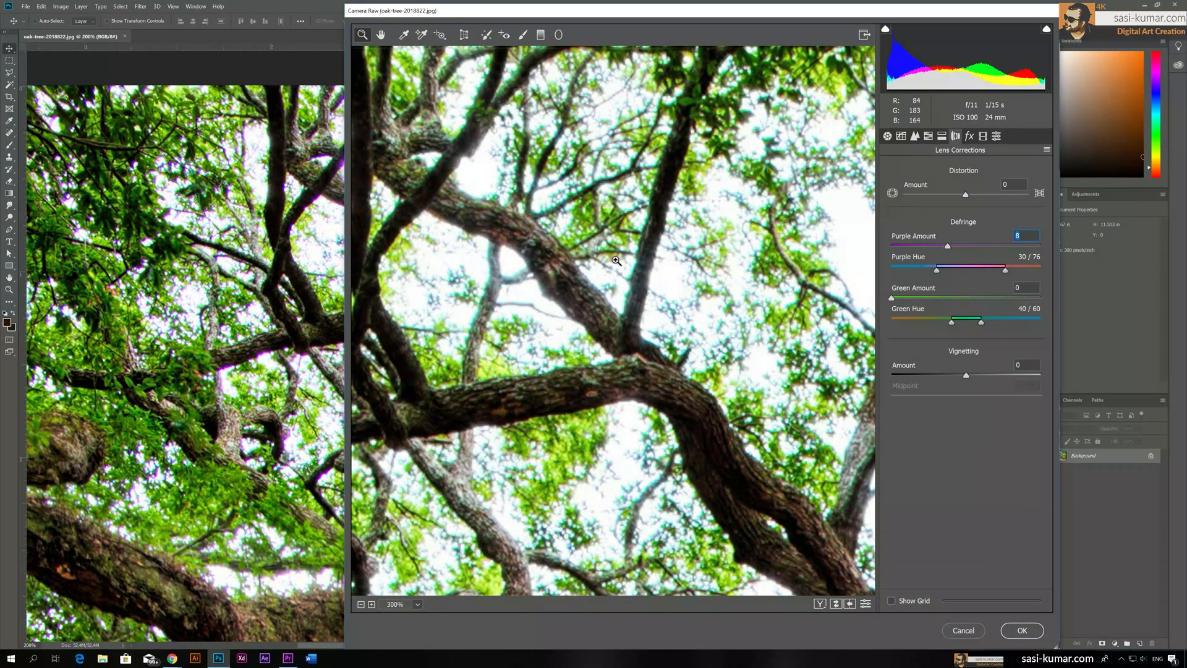
mouse_move(622, 93)
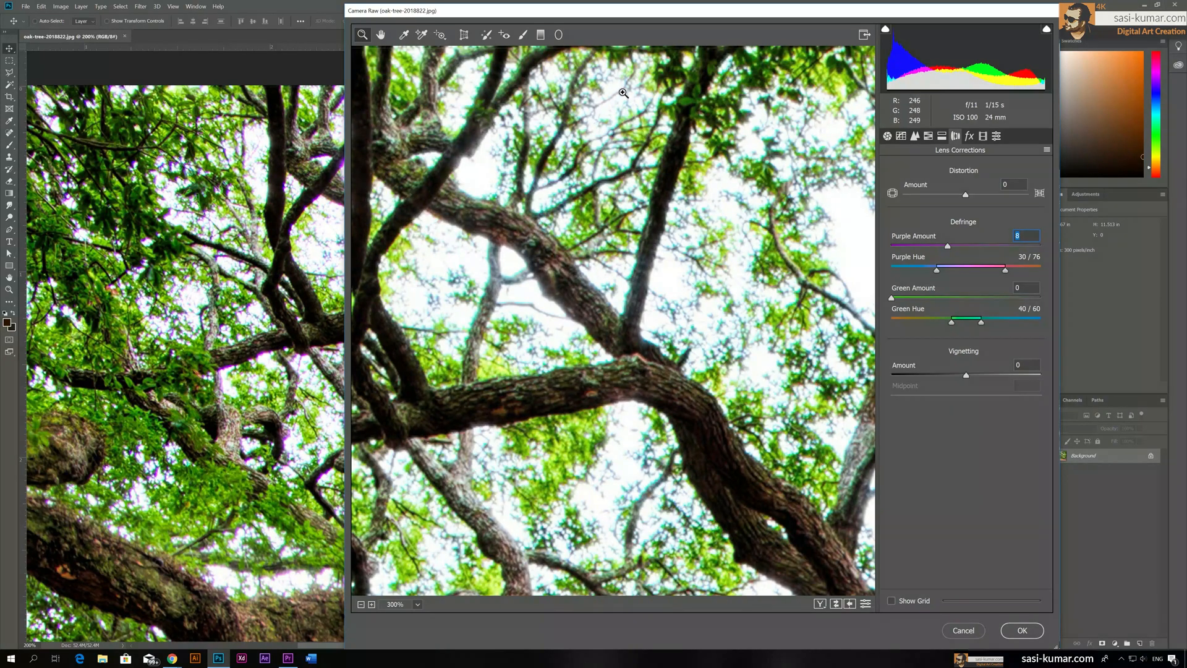
mouse_move(493, 152)
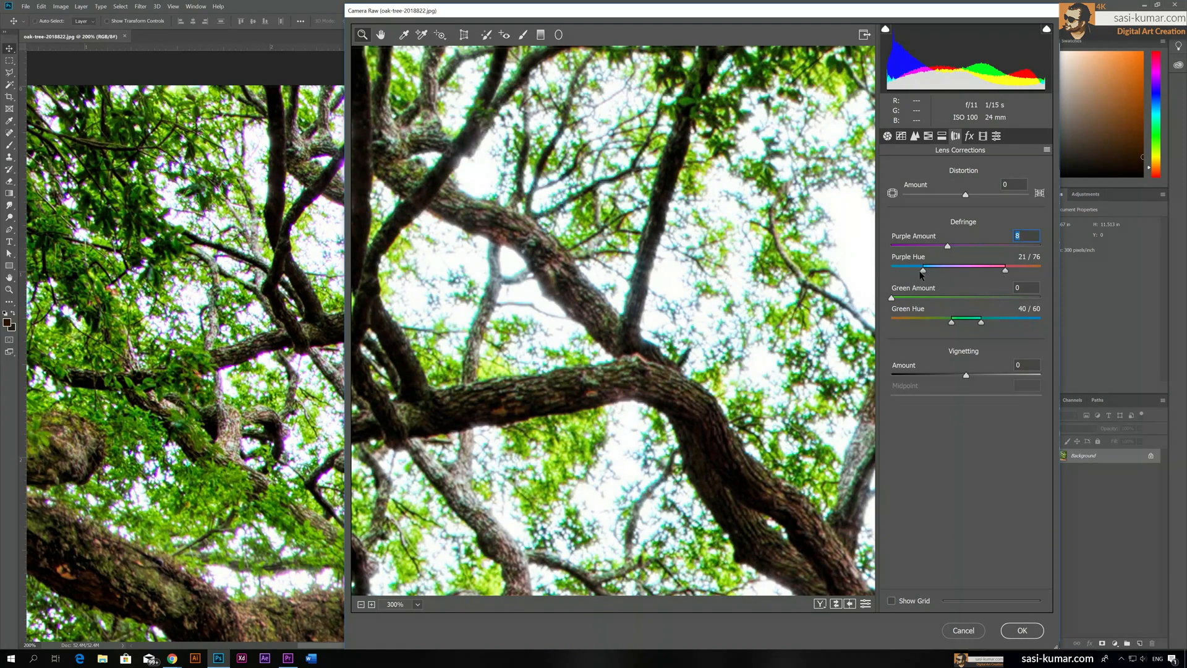
mouse_move(636, 351)
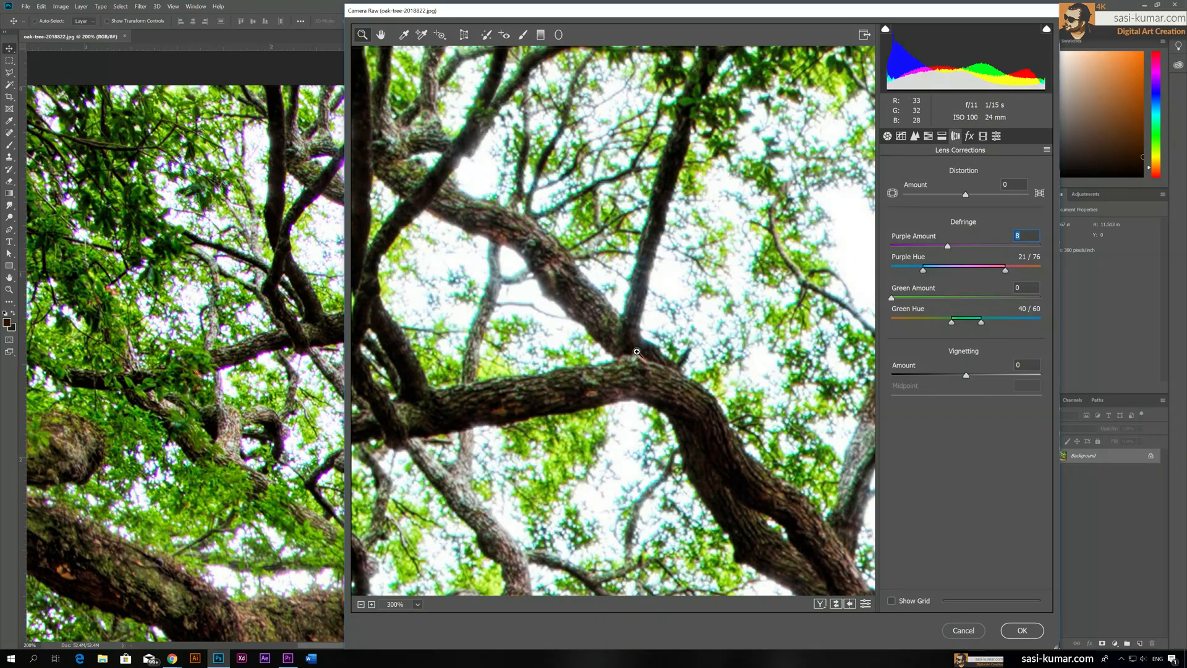
mouse_move(633, 359)
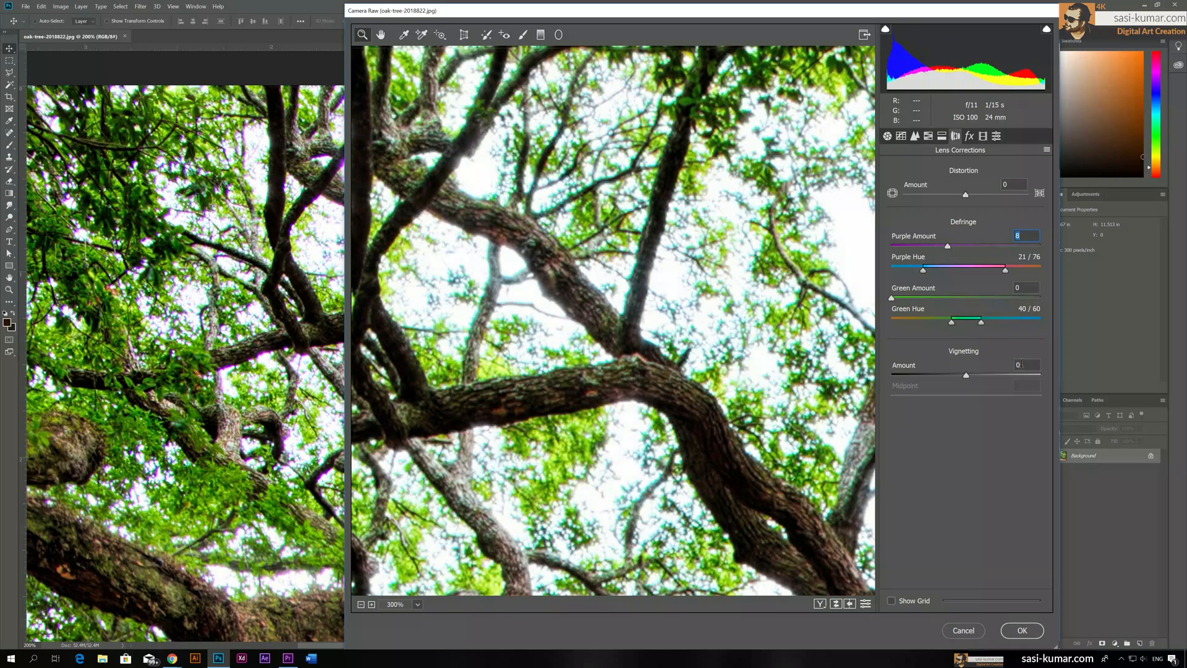
mouse_move(800, 489)
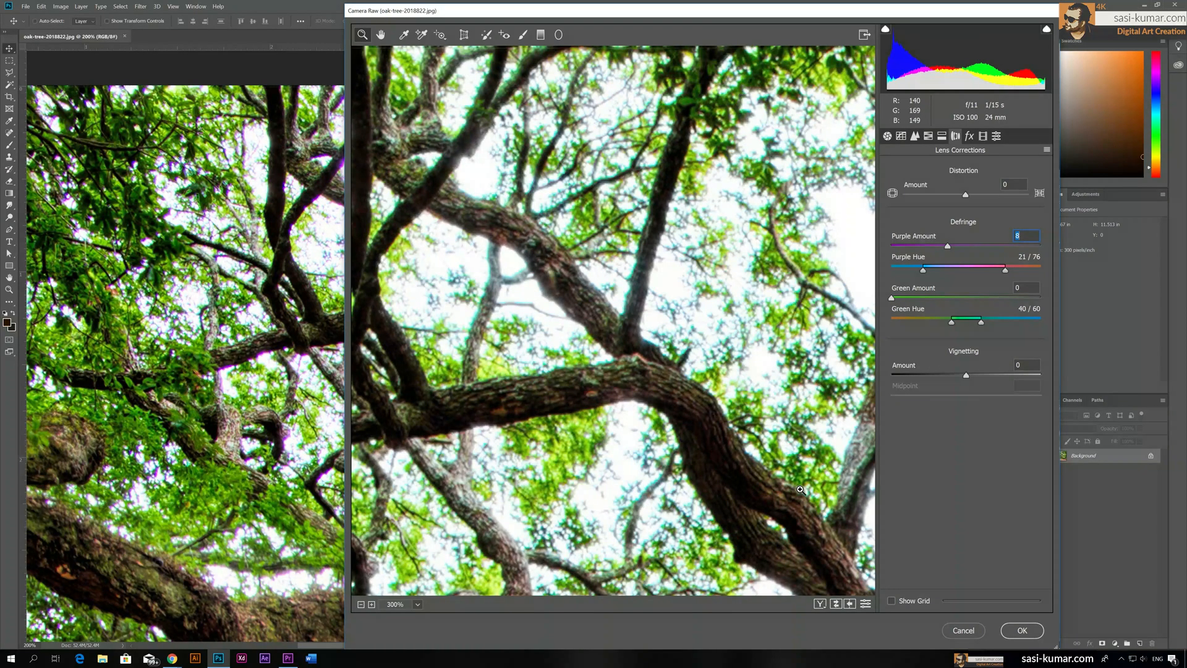
mouse_move(796, 121)
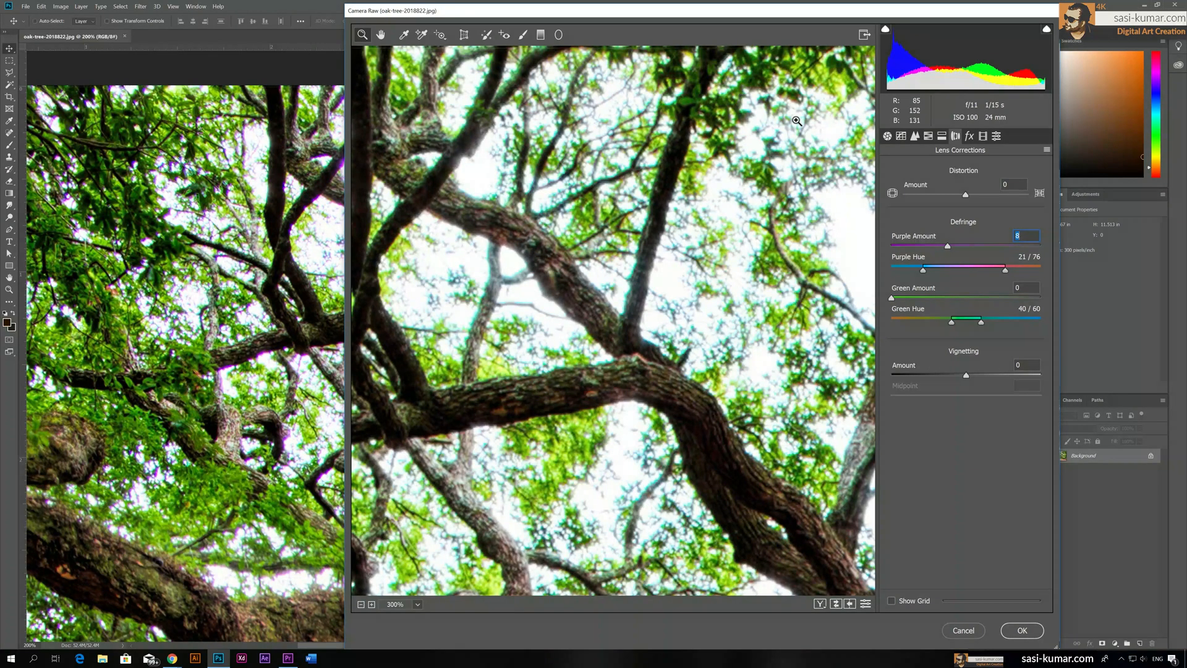
mouse_move(710, 154)
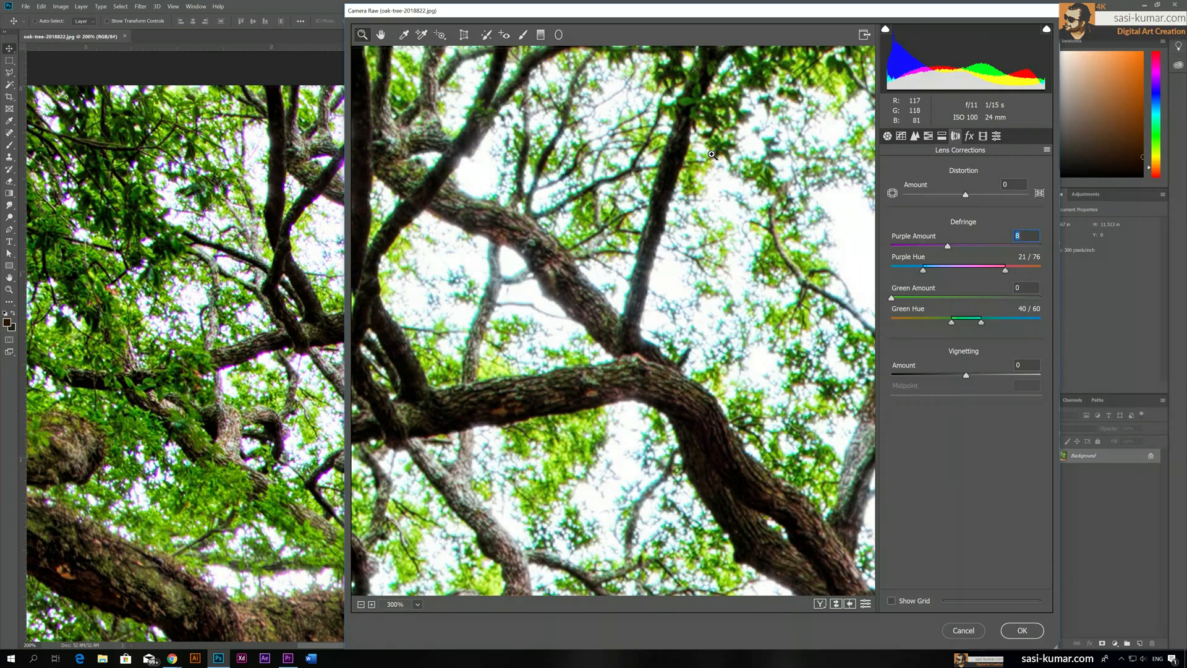
mouse_move(976, 326)
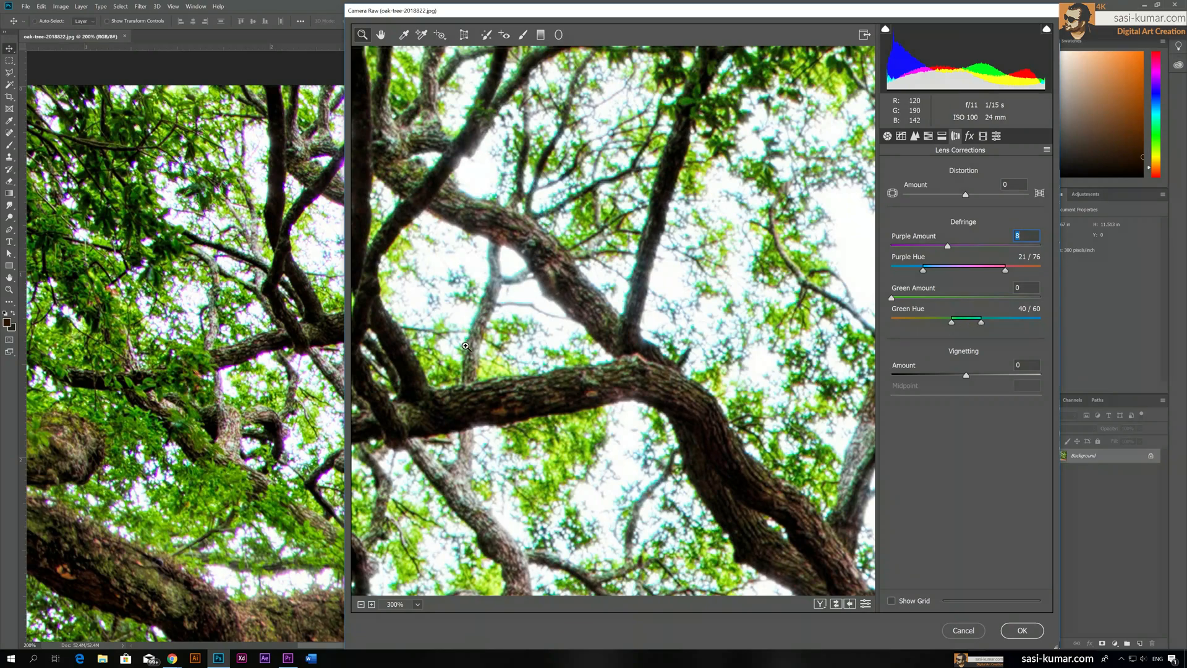
mouse_move(991, 329)
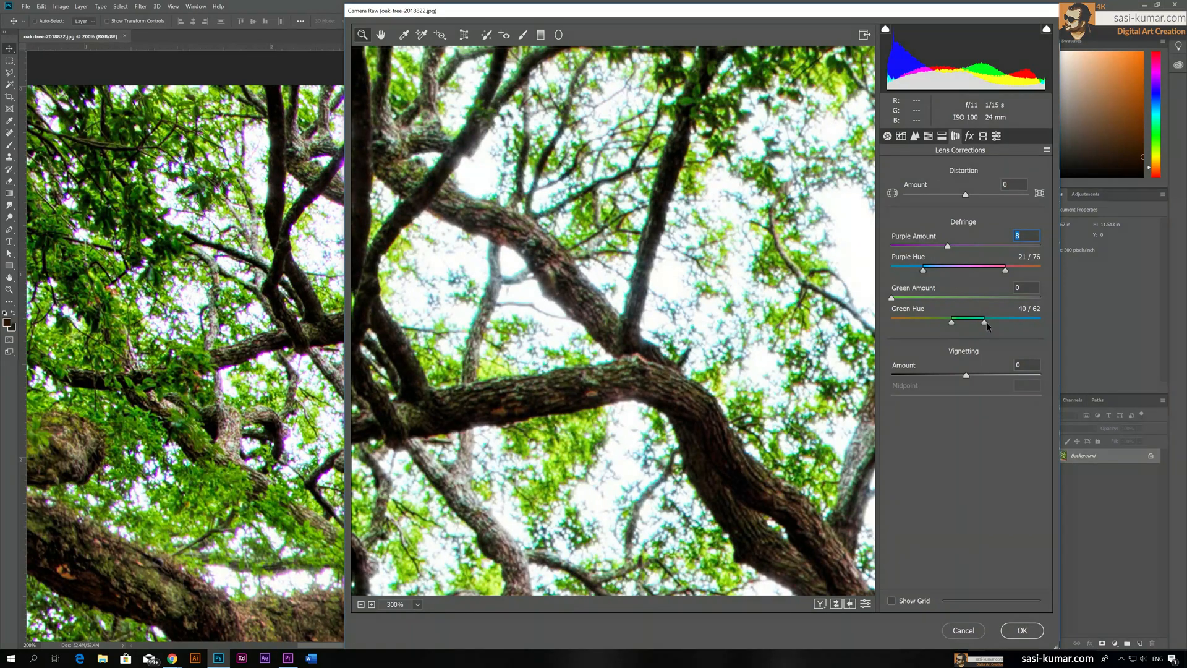
mouse_move(800, 348)
text(2)
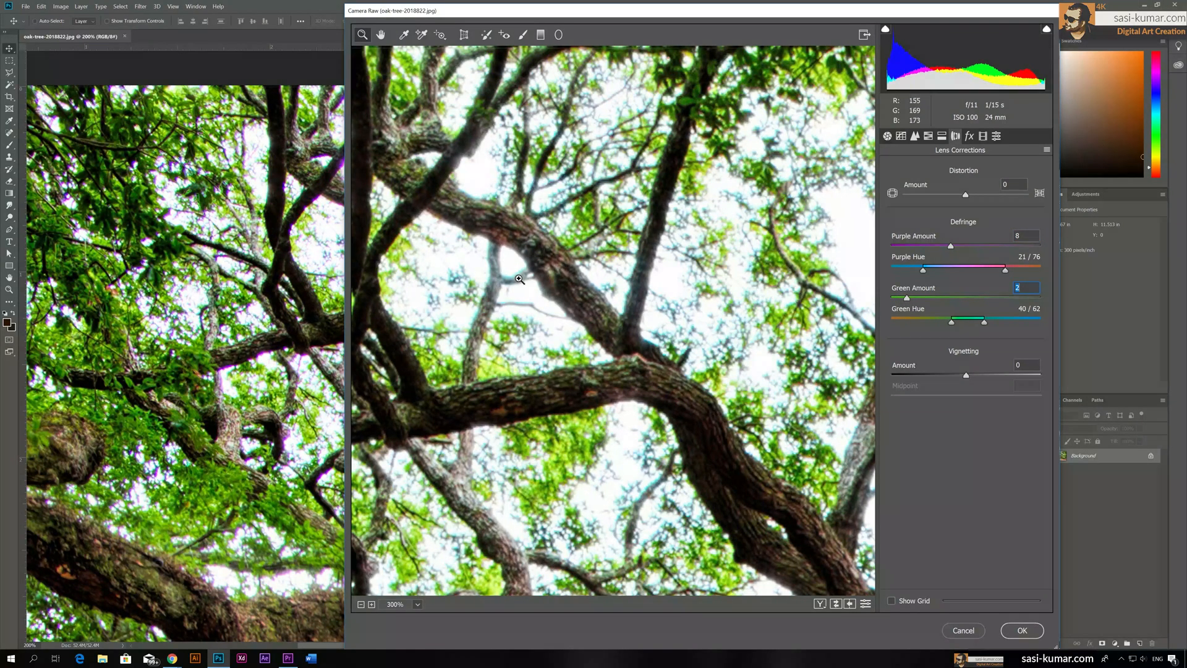
mouse_move(910, 300)
text(5)
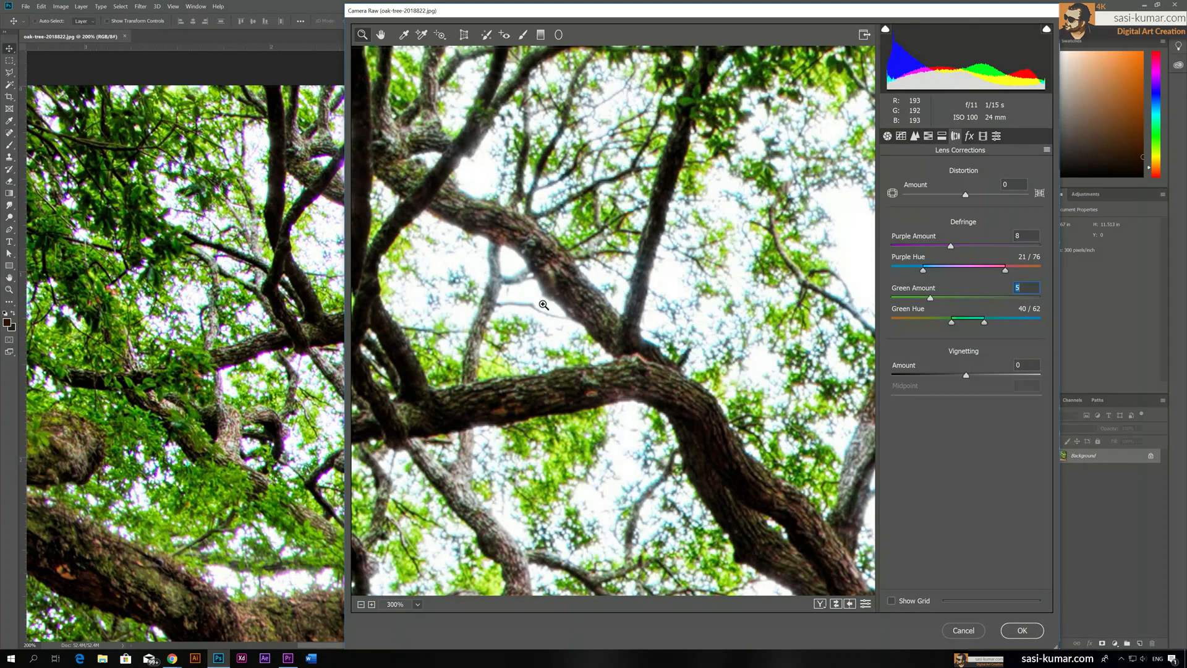
mouse_move(458, 282)
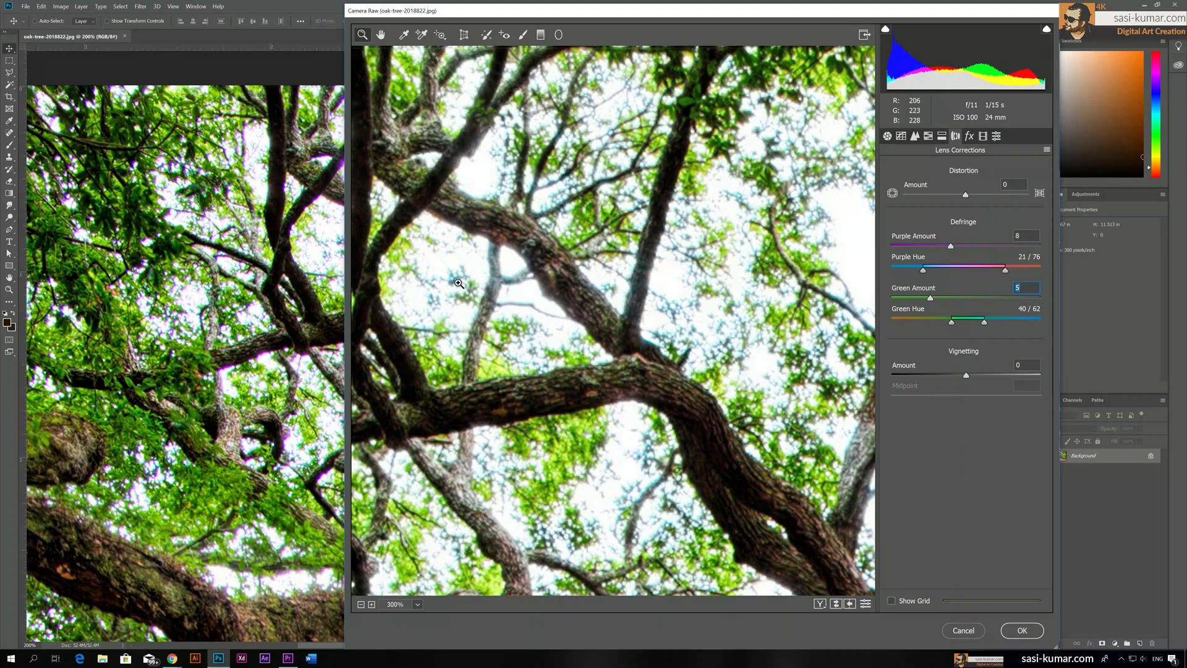
mouse_move(486, 304)
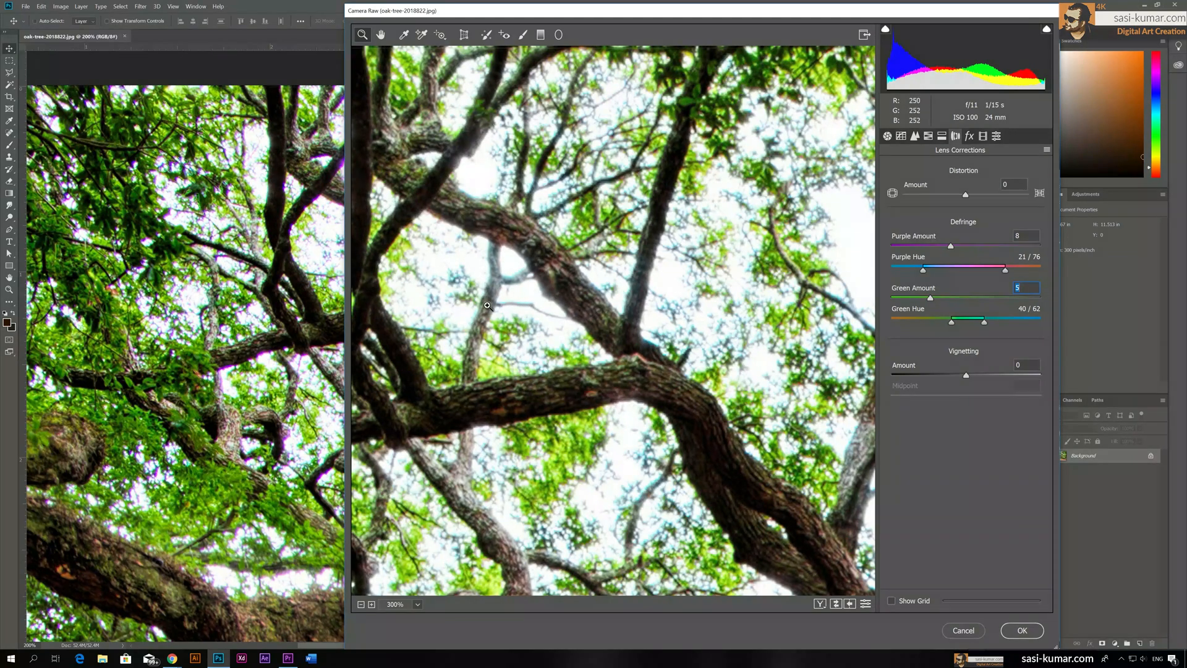
mouse_move(985, 326)
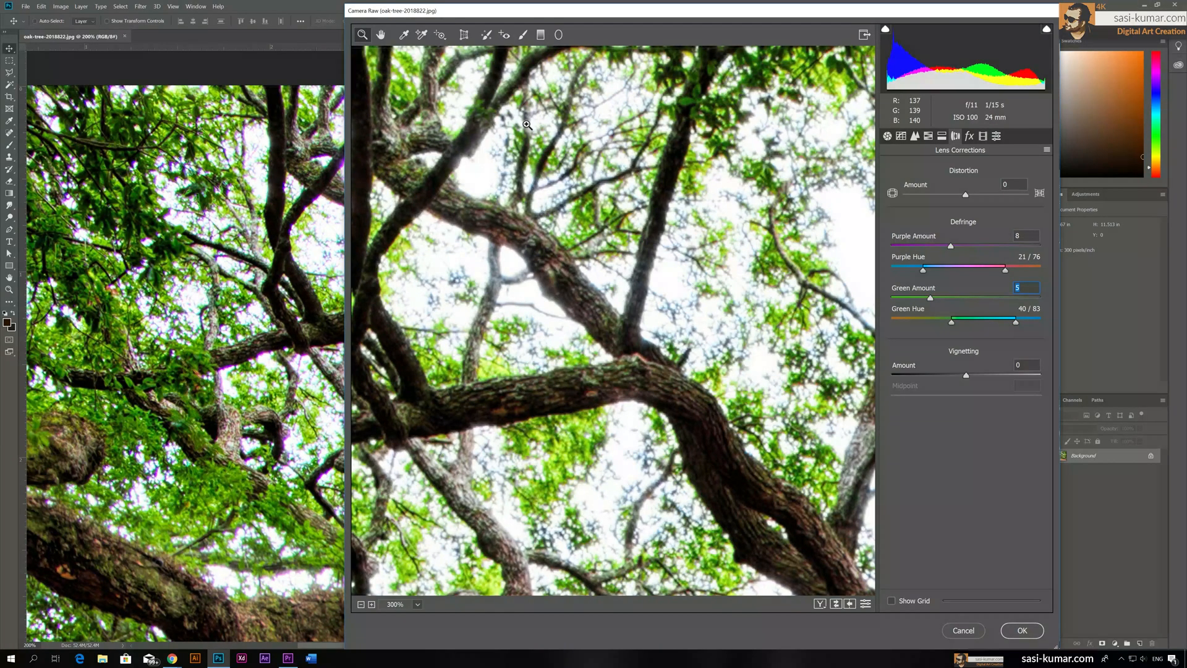
mouse_move(952, 328)
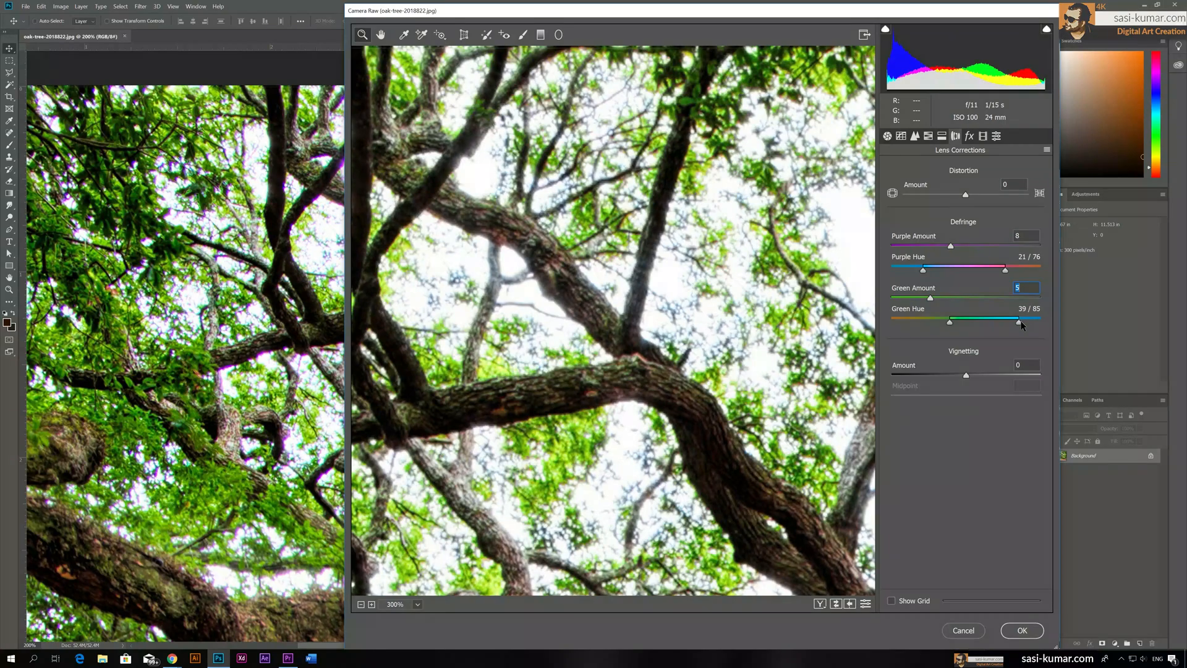
mouse_move(363, 19)
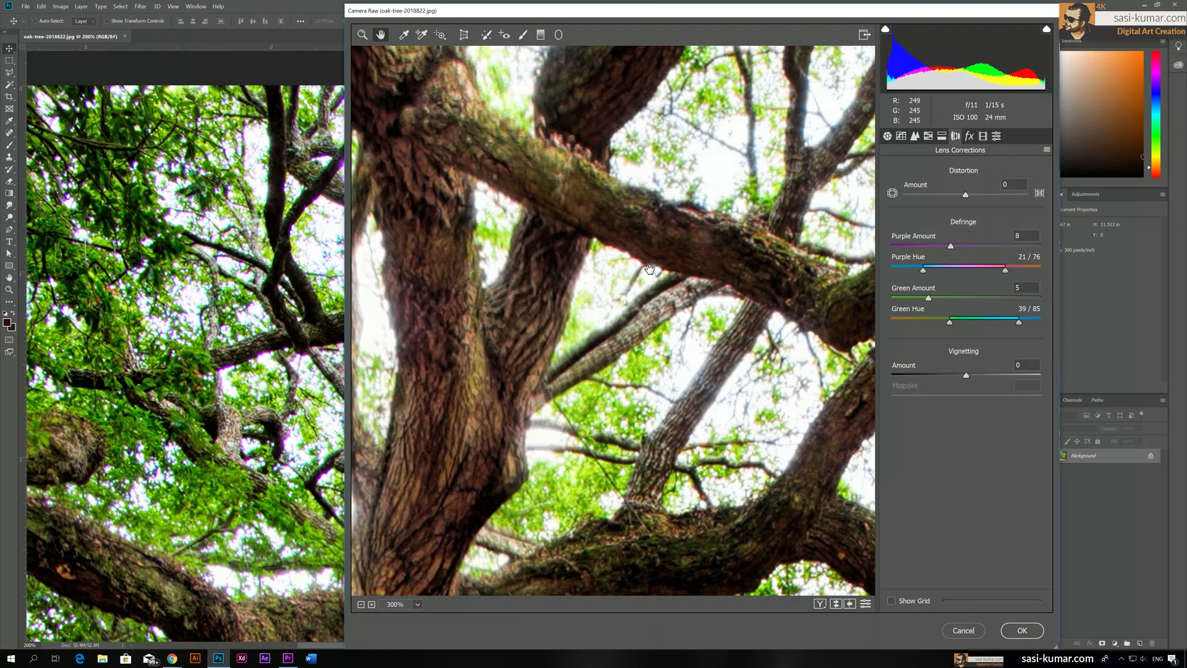
mouse_move(1058, 308)
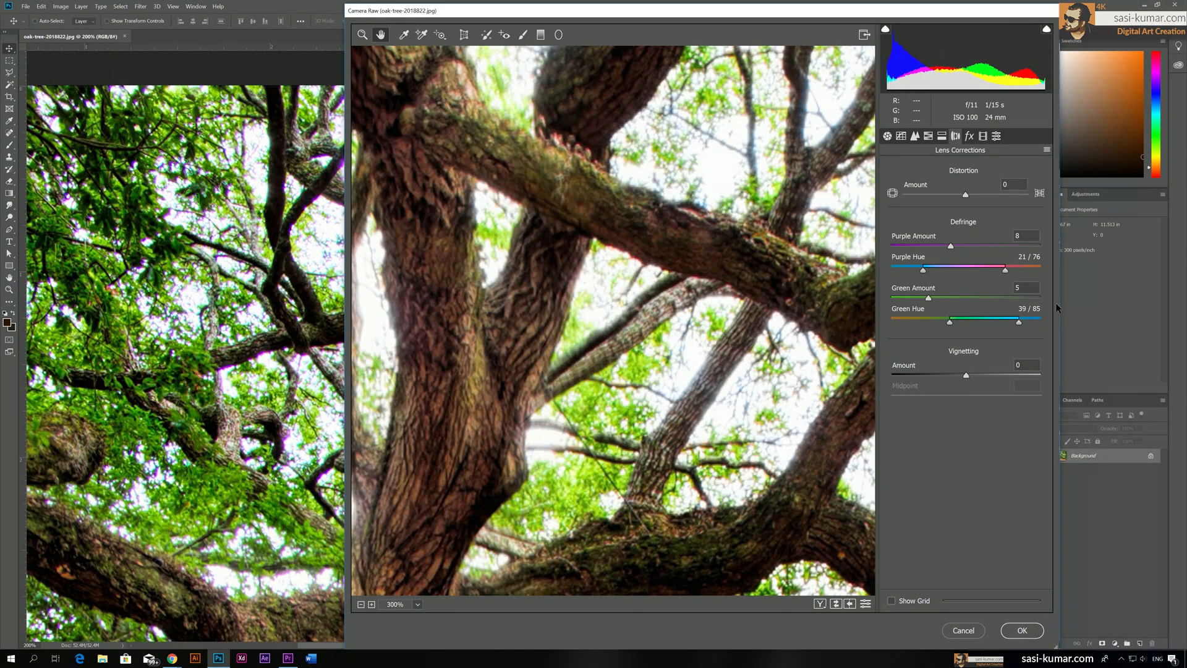
mouse_move(630, 264)
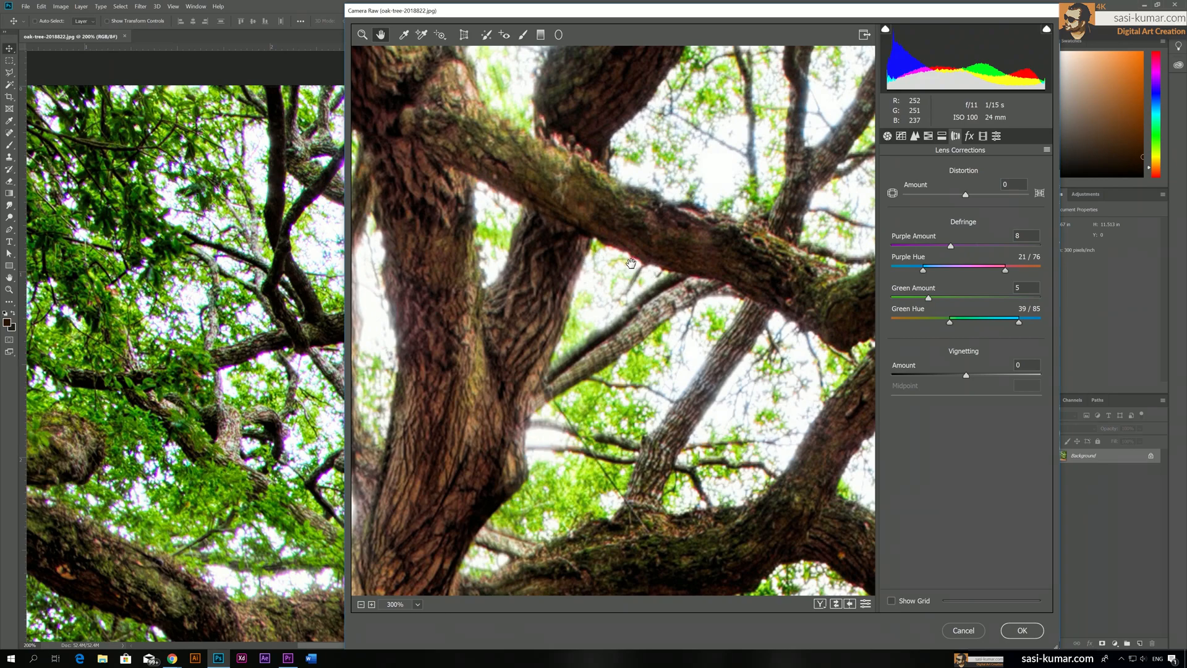
mouse_move(1008, 276)
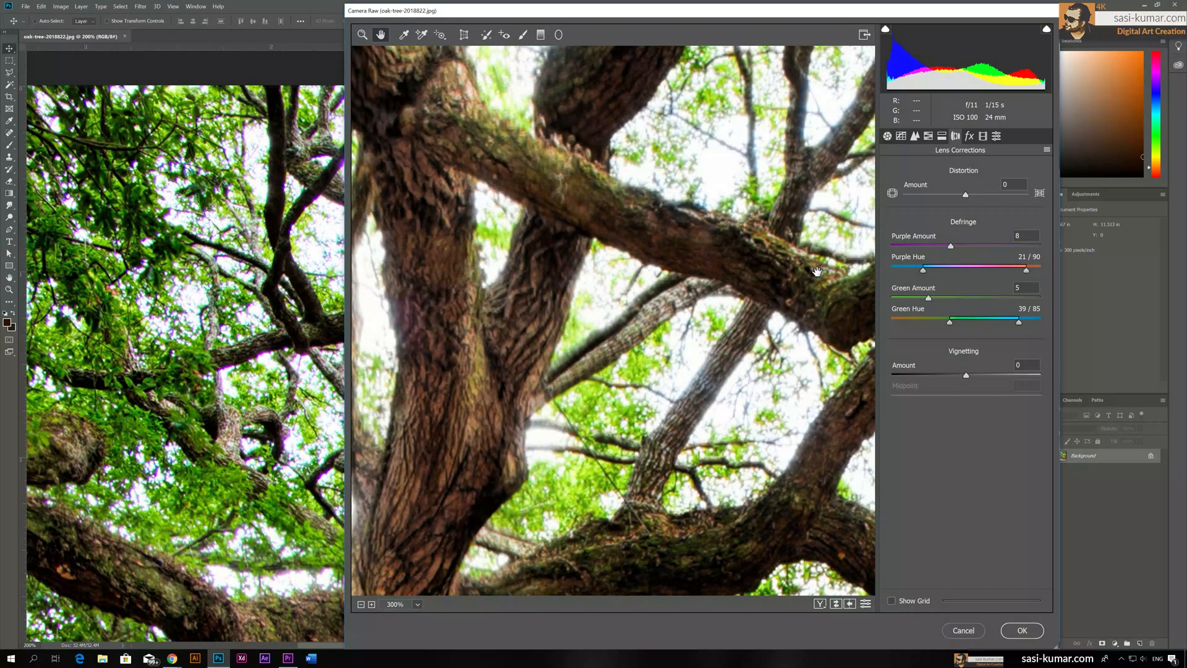
mouse_move(1028, 274)
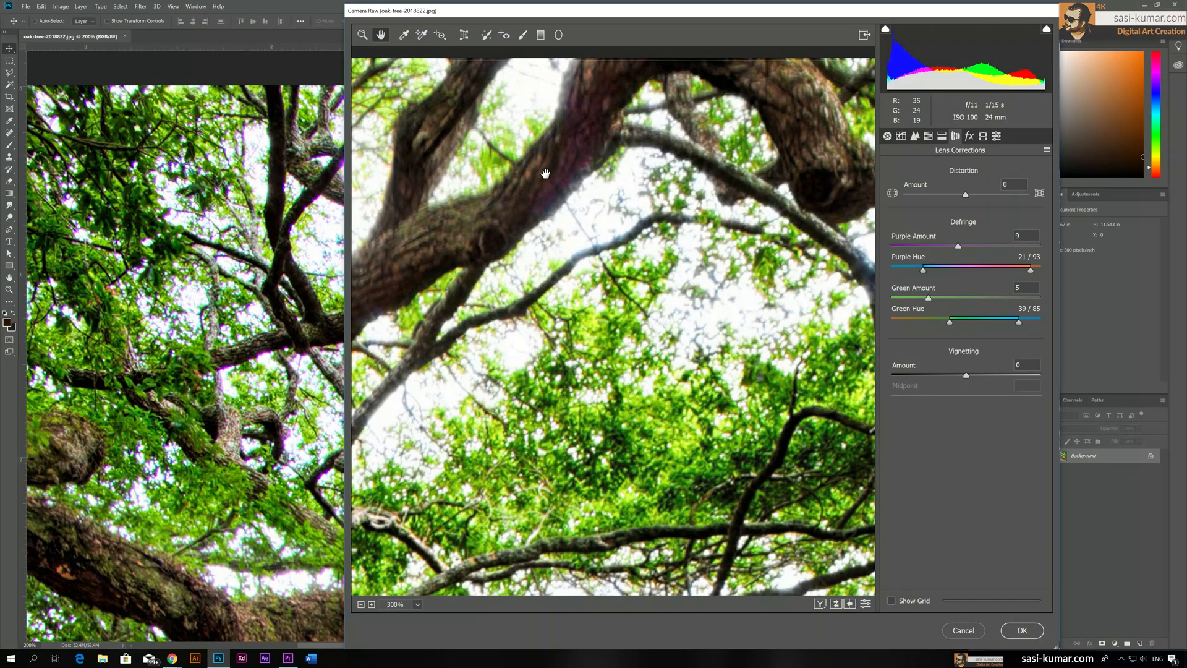
mouse_move(758, 170)
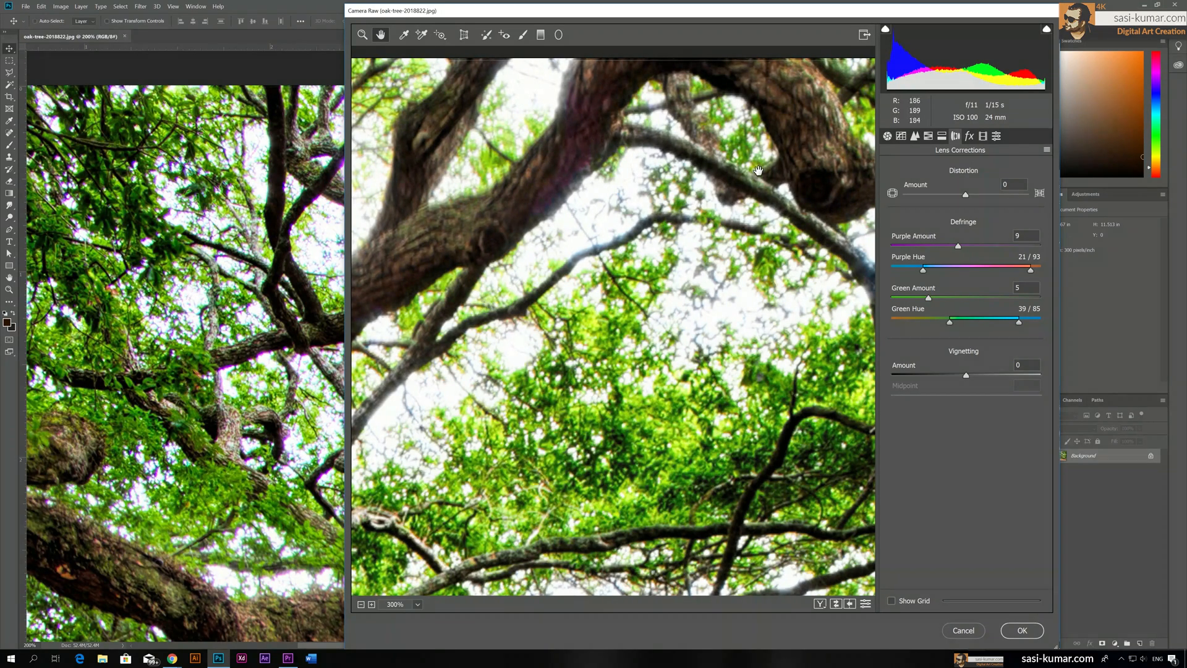
mouse_move(582, 141)
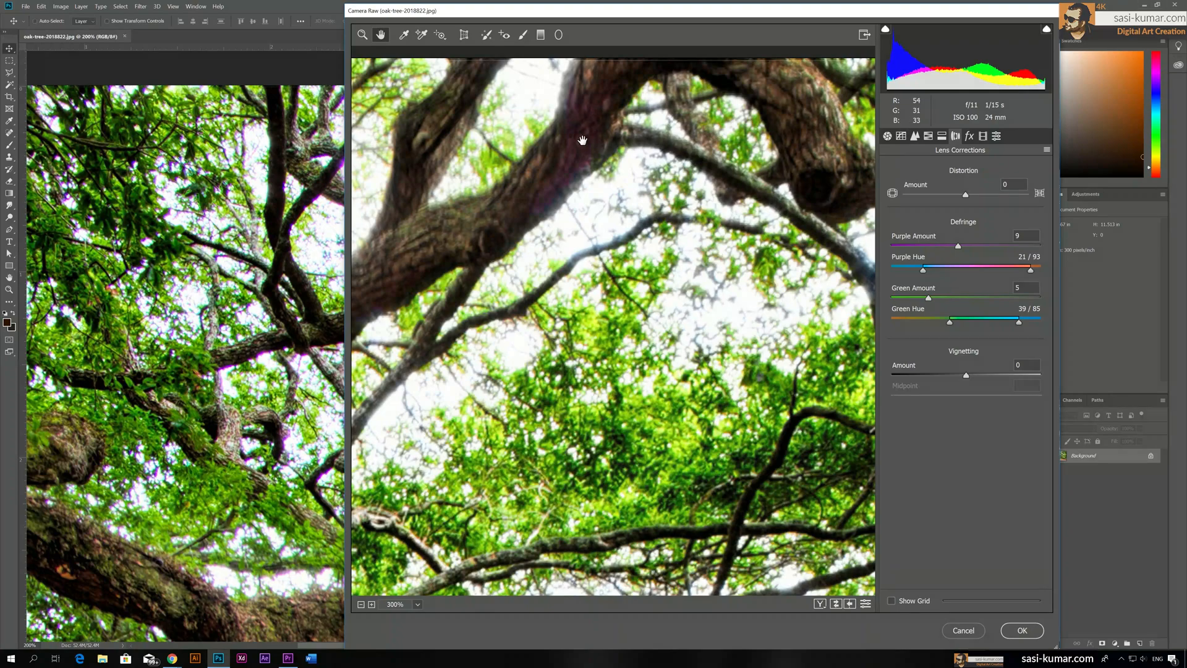
mouse_move(582, 145)
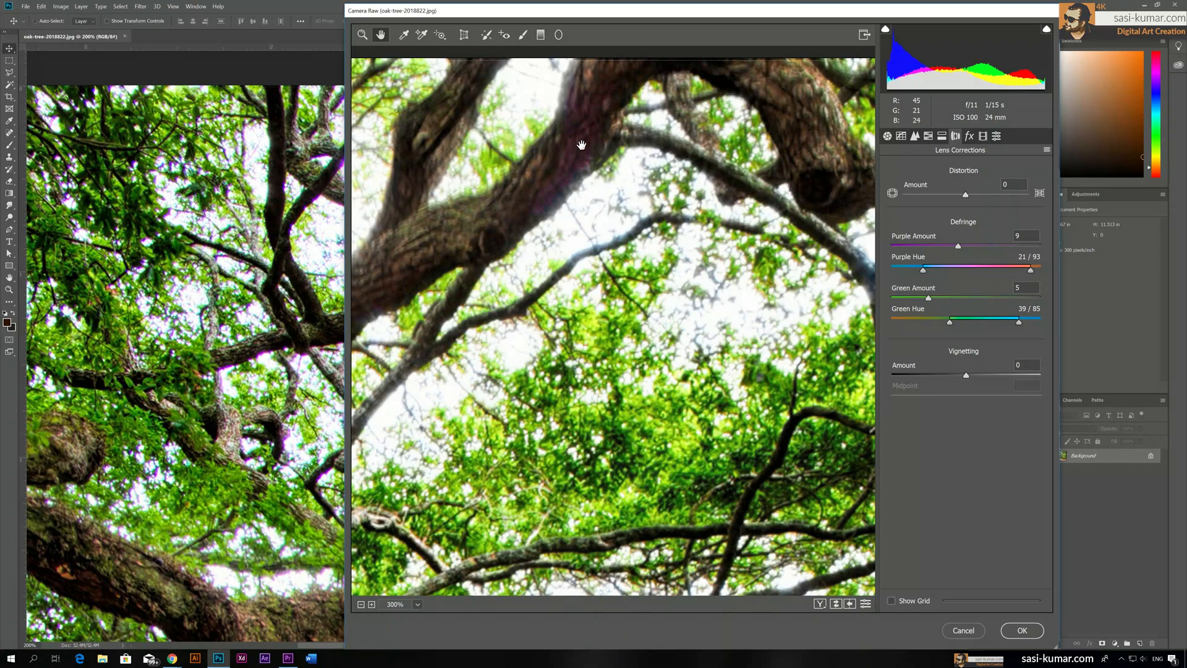
mouse_move(1035, 256)
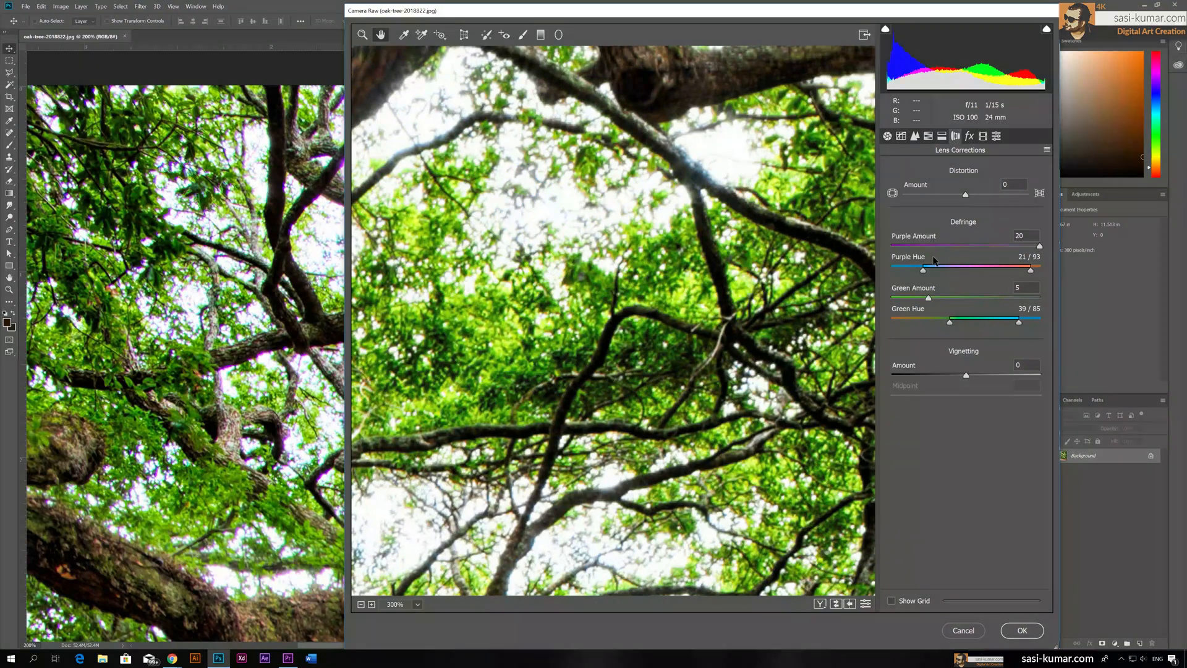
mouse_move(583, 168)
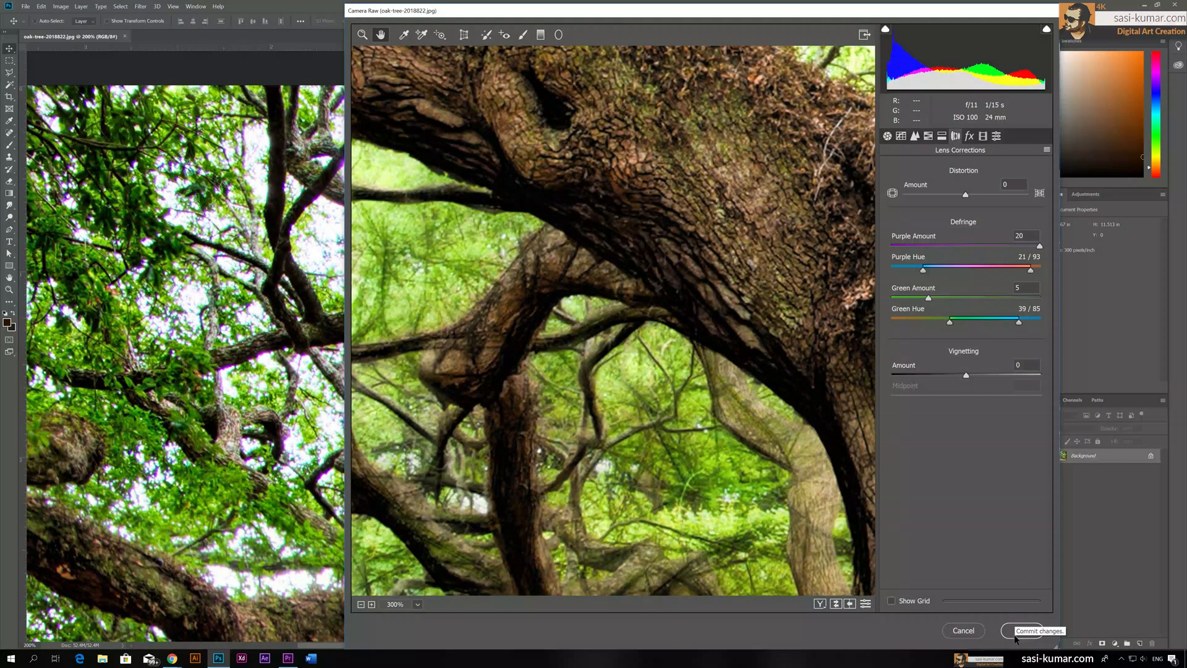
Step: Commit the defringe in Camera Raw, then toggle History between the original and corrected states
click(1039, 631)
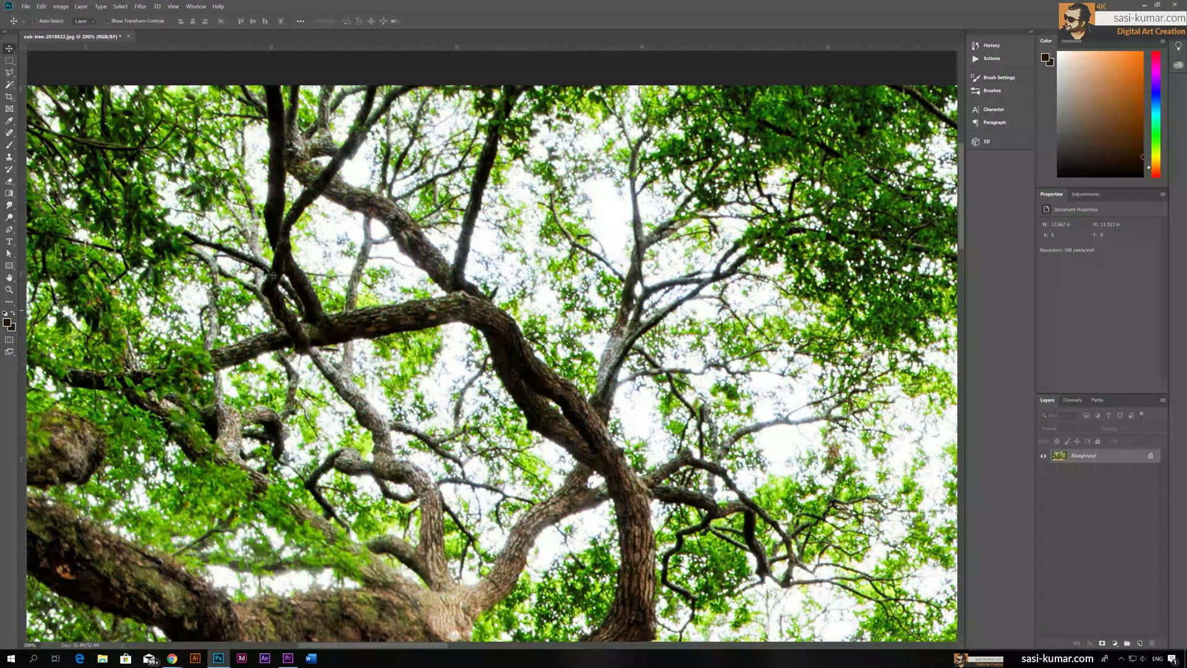
mouse_move(715, 438)
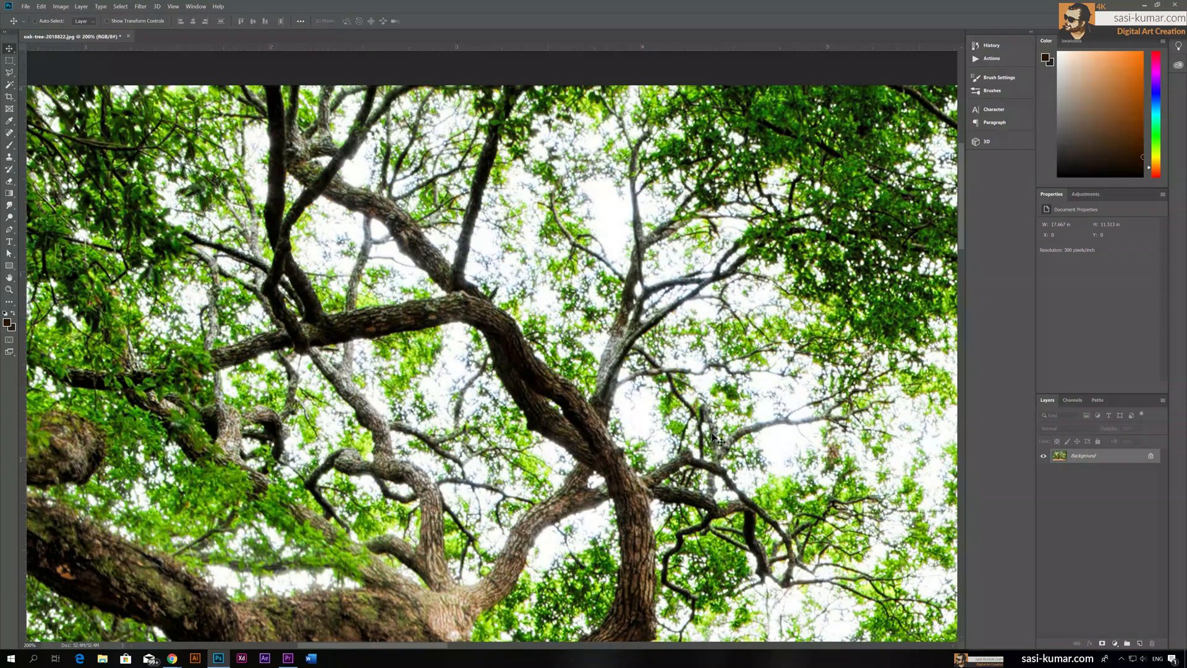
mouse_move(783, 527)
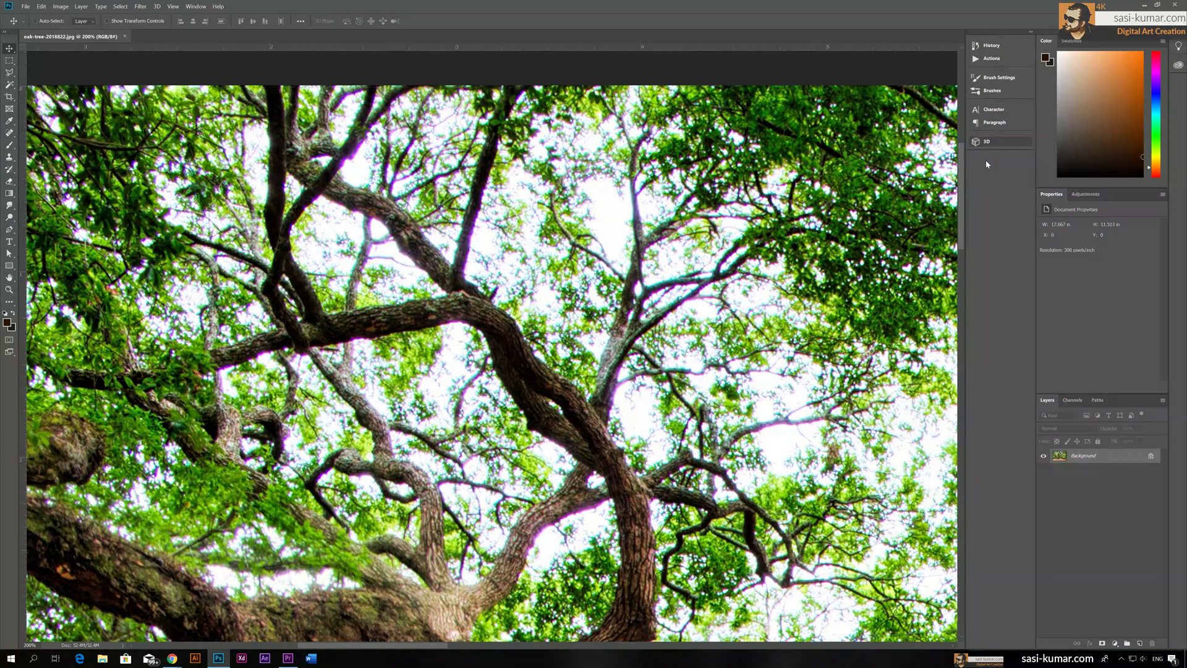
click(976, 45)
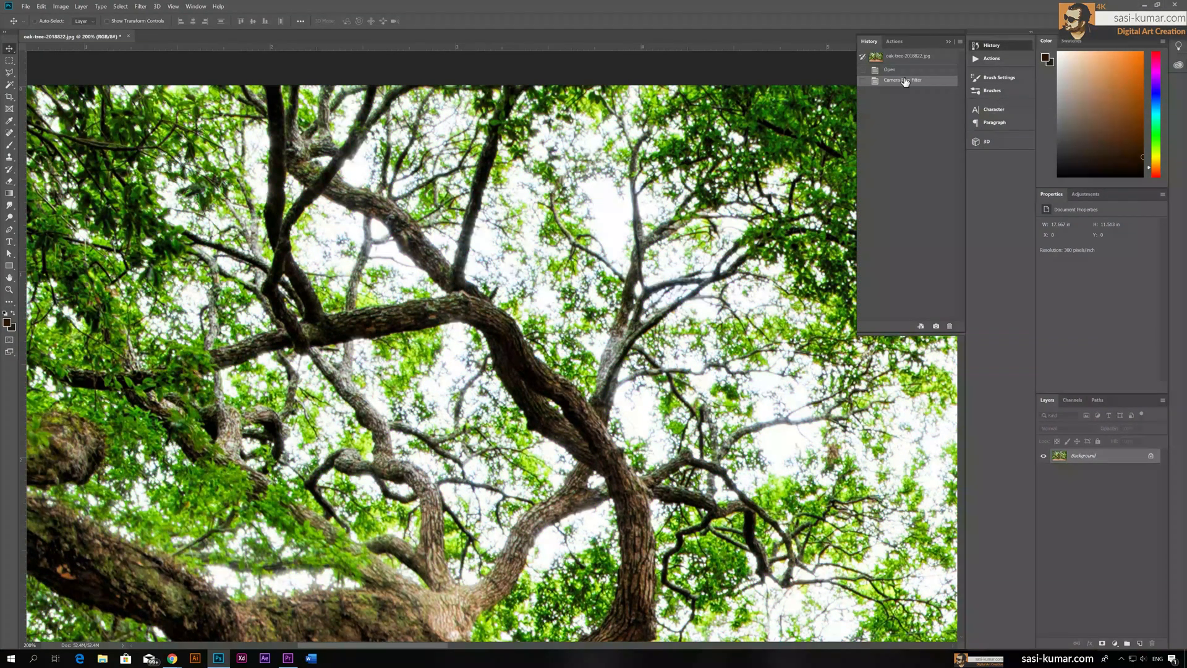
click(889, 69)
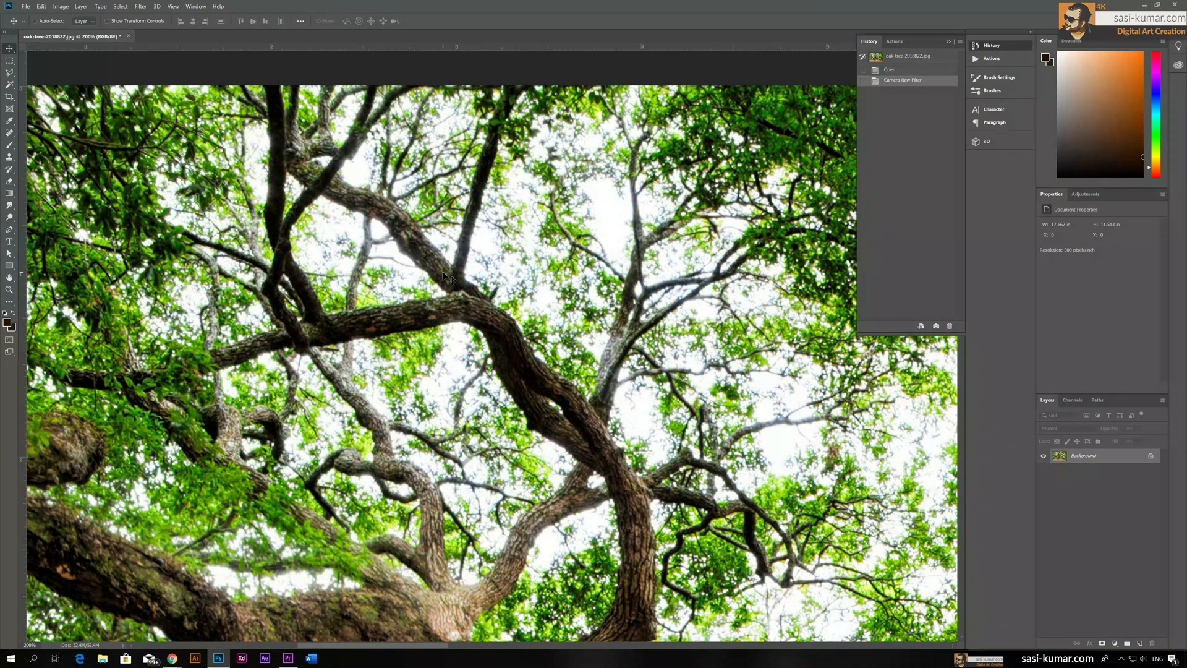
mouse_move(641, 466)
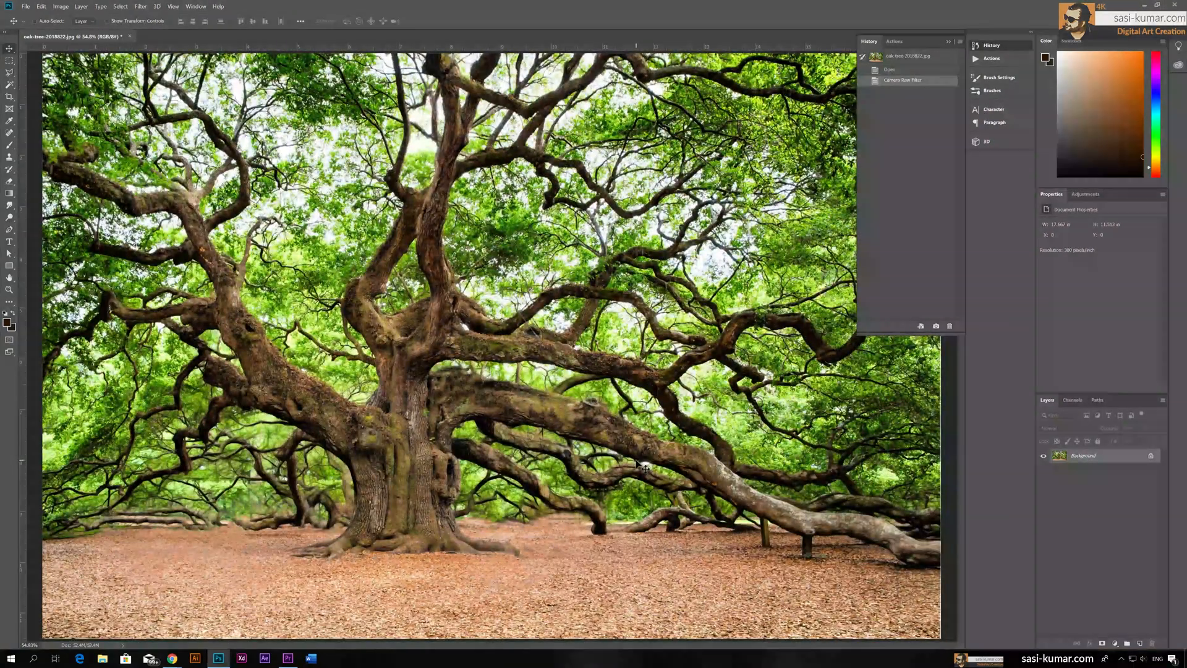
click(889, 69)
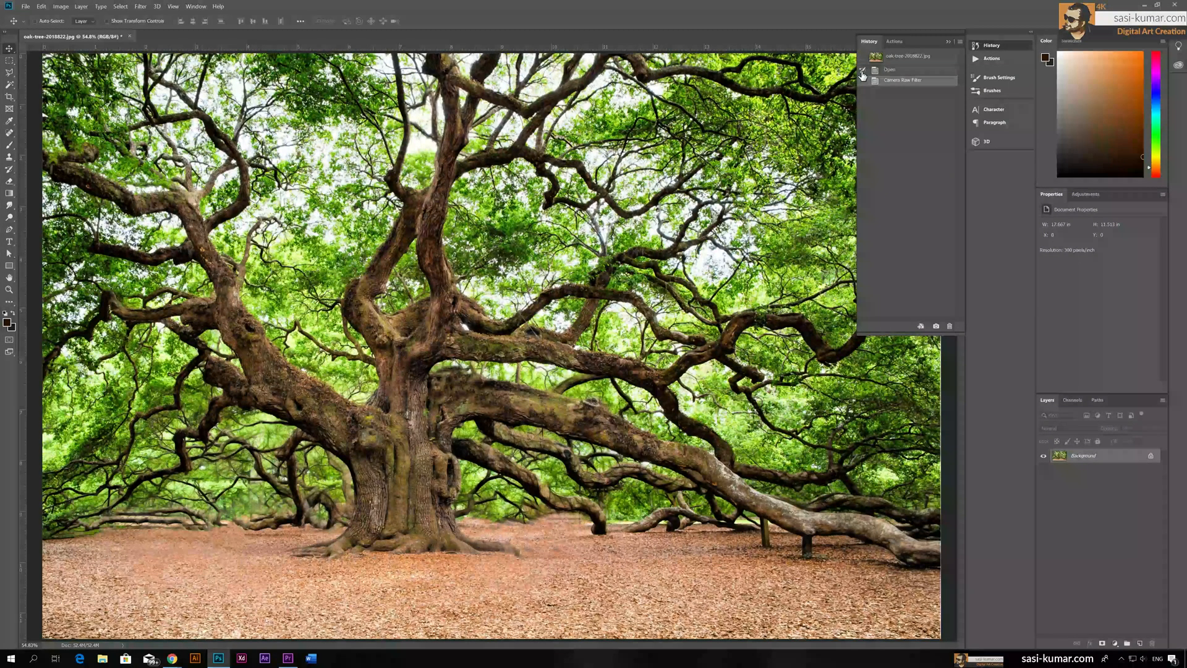
click(900, 81)
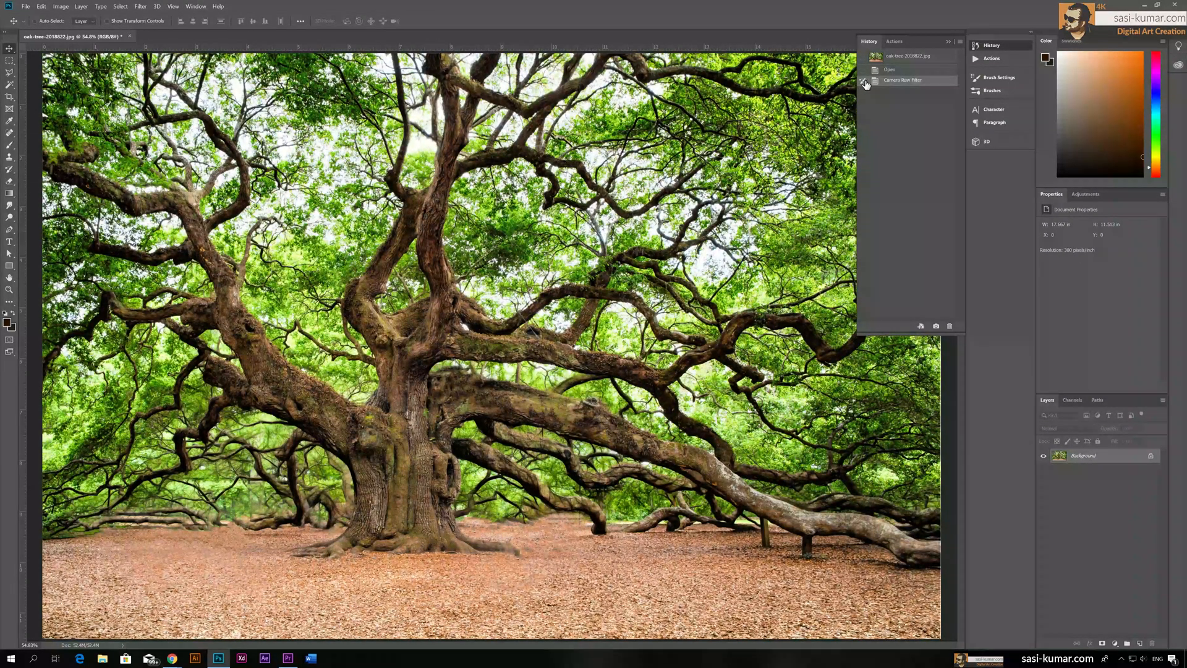